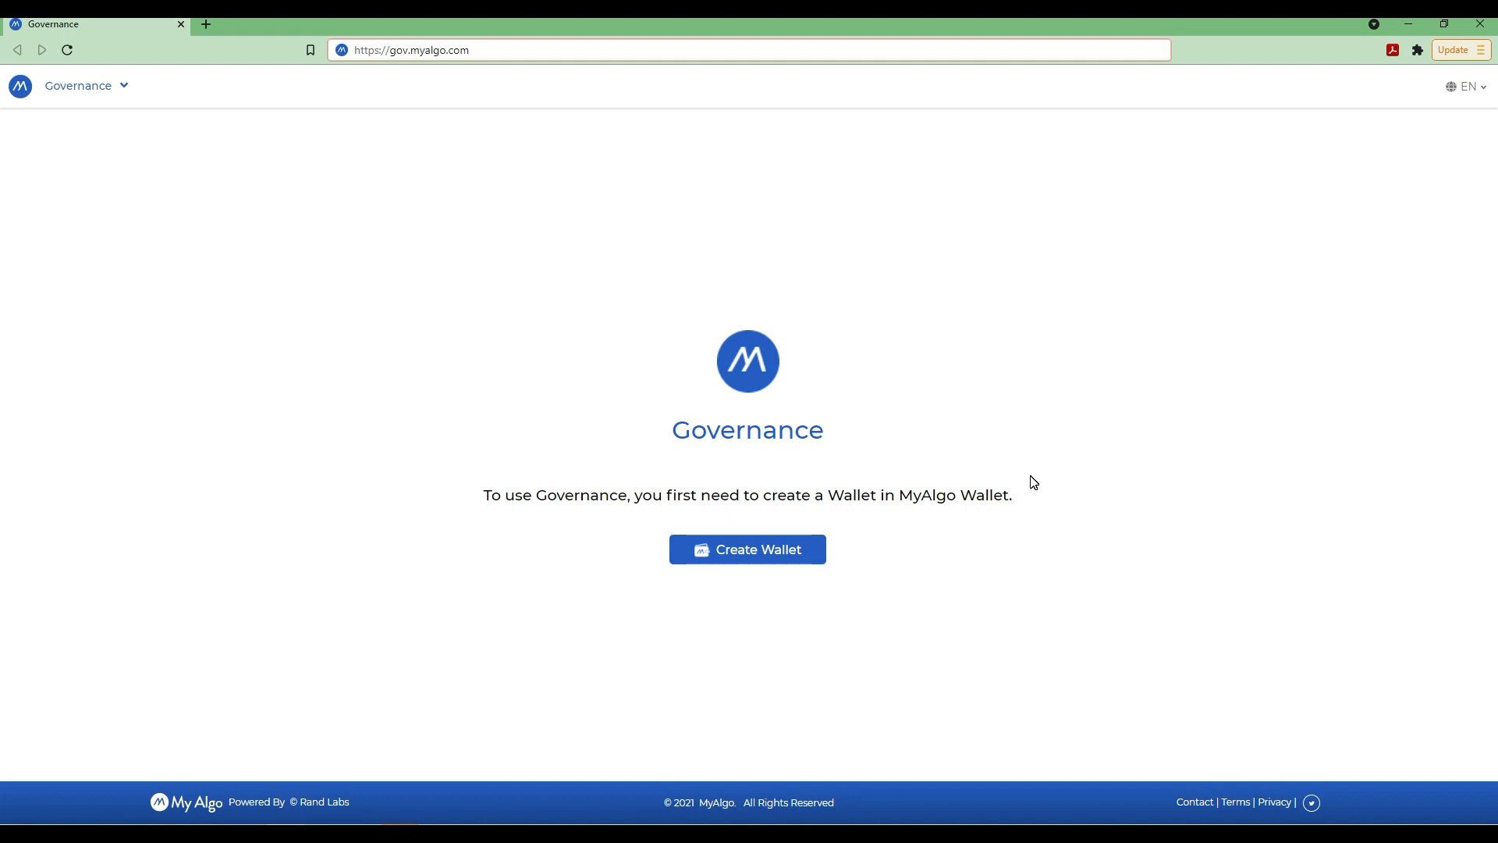
pyautogui.moveTo(351, 141)
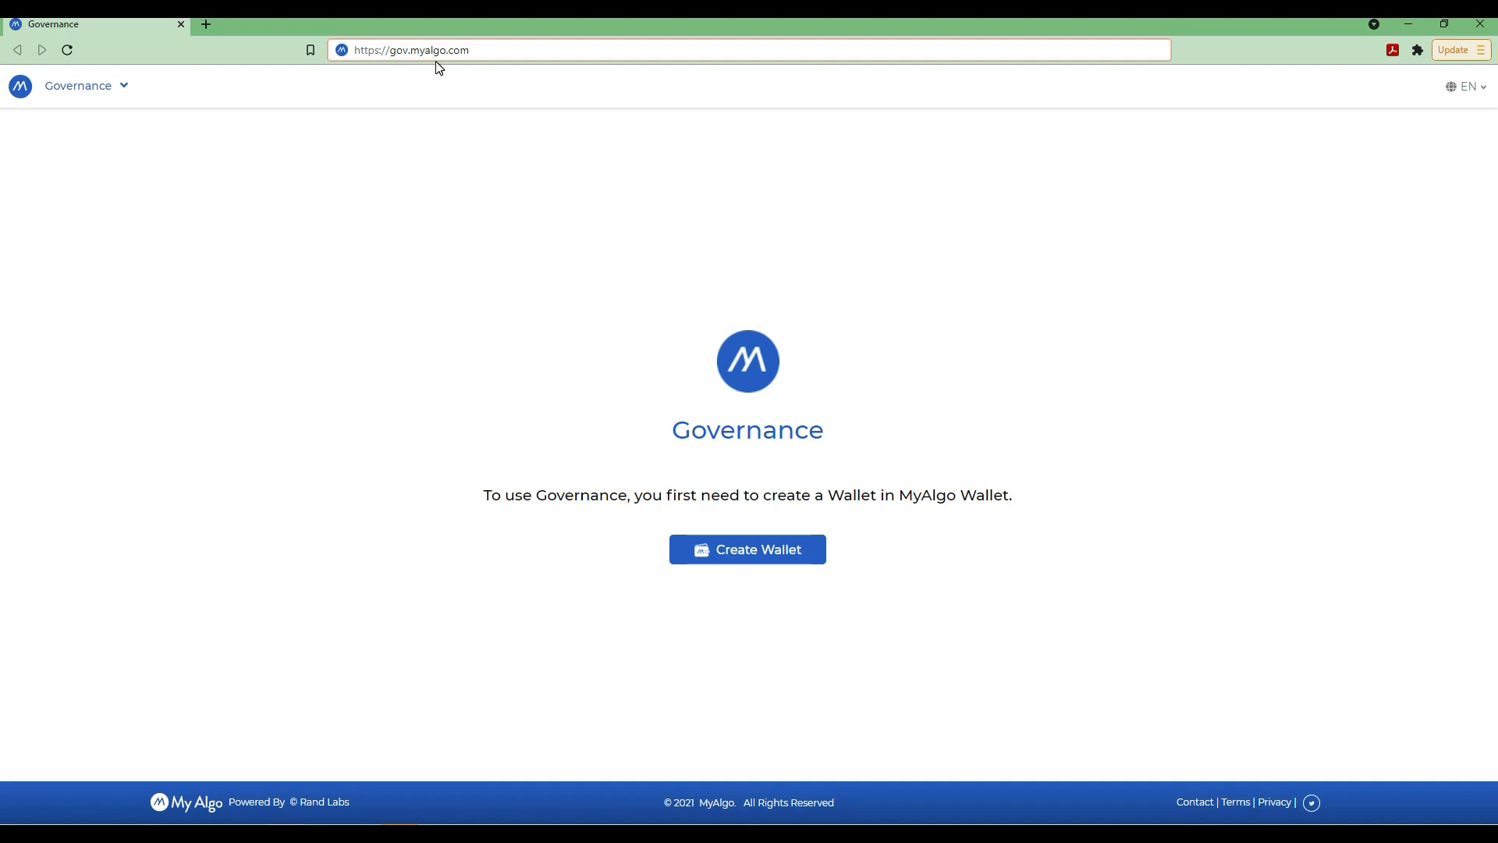
pyautogui.moveTo(397, 72)
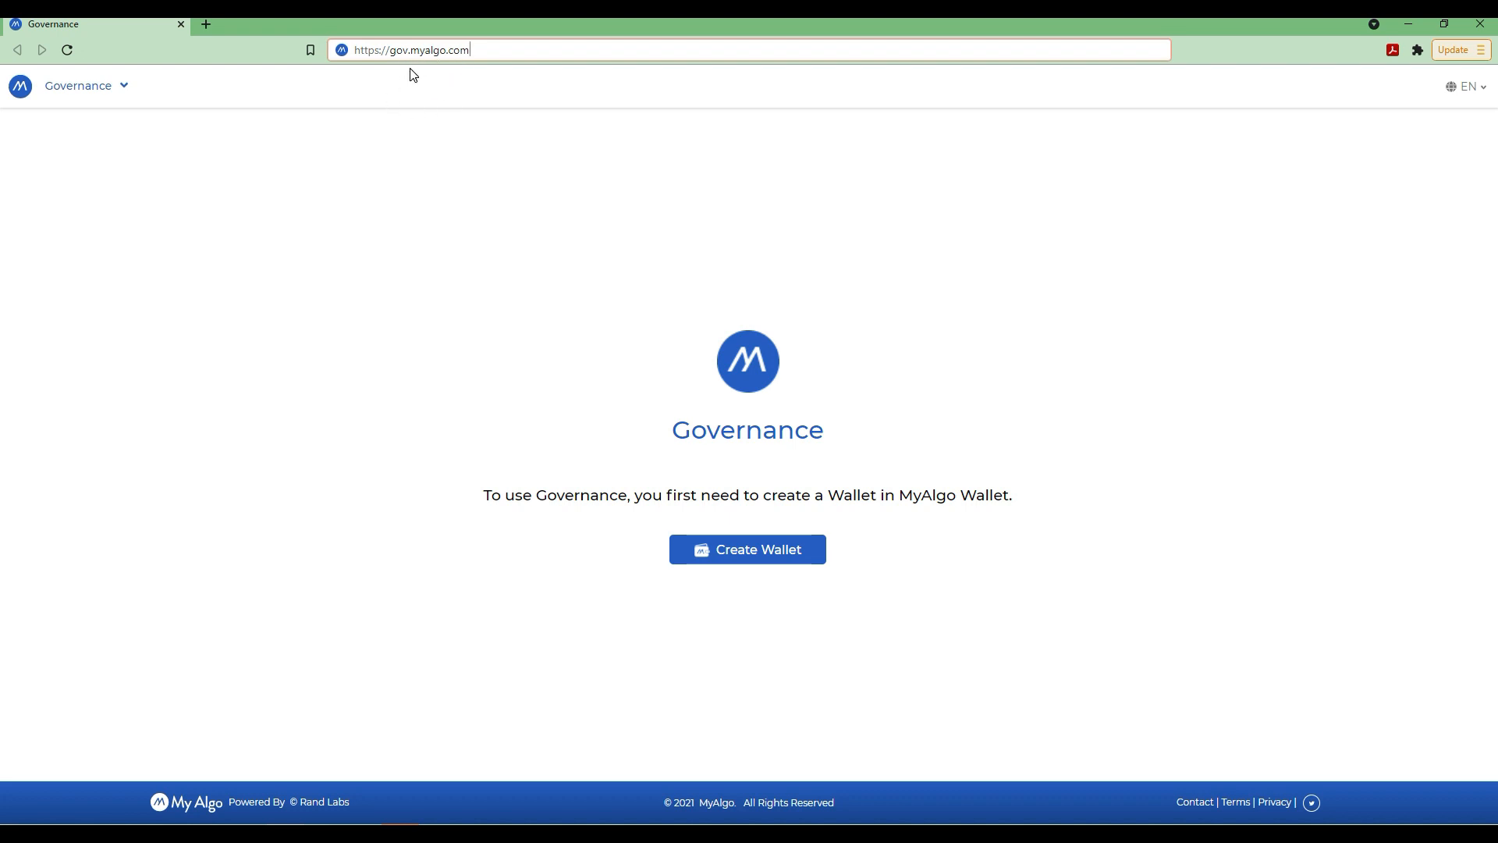
pyautogui.moveTo(450, 70)
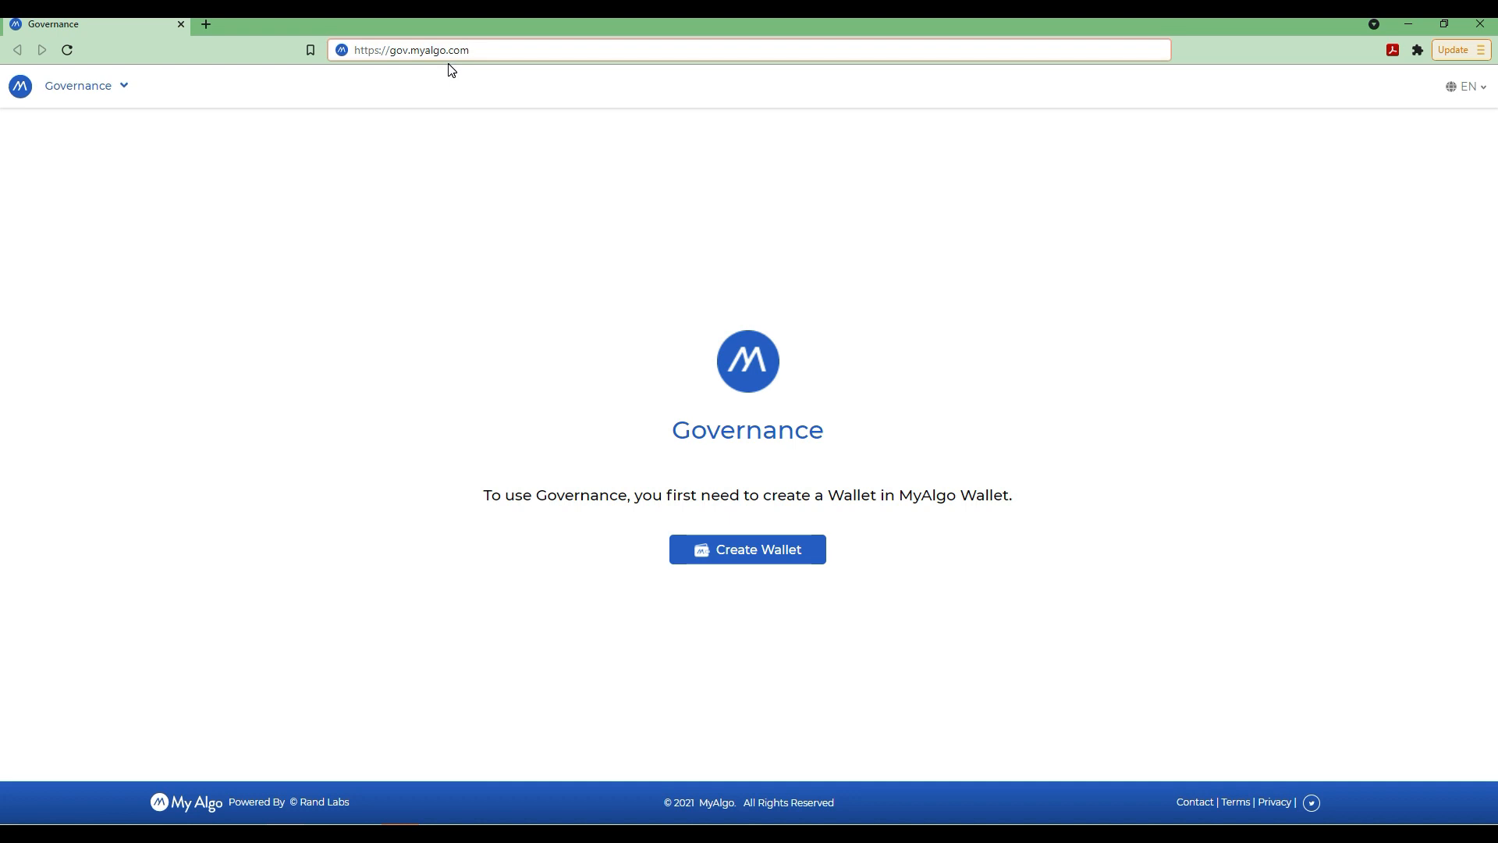
# Reload the Governance site and launch wallet.myalgo.com in a new tab via Create Wallet.
pyautogui.click(468, 50)
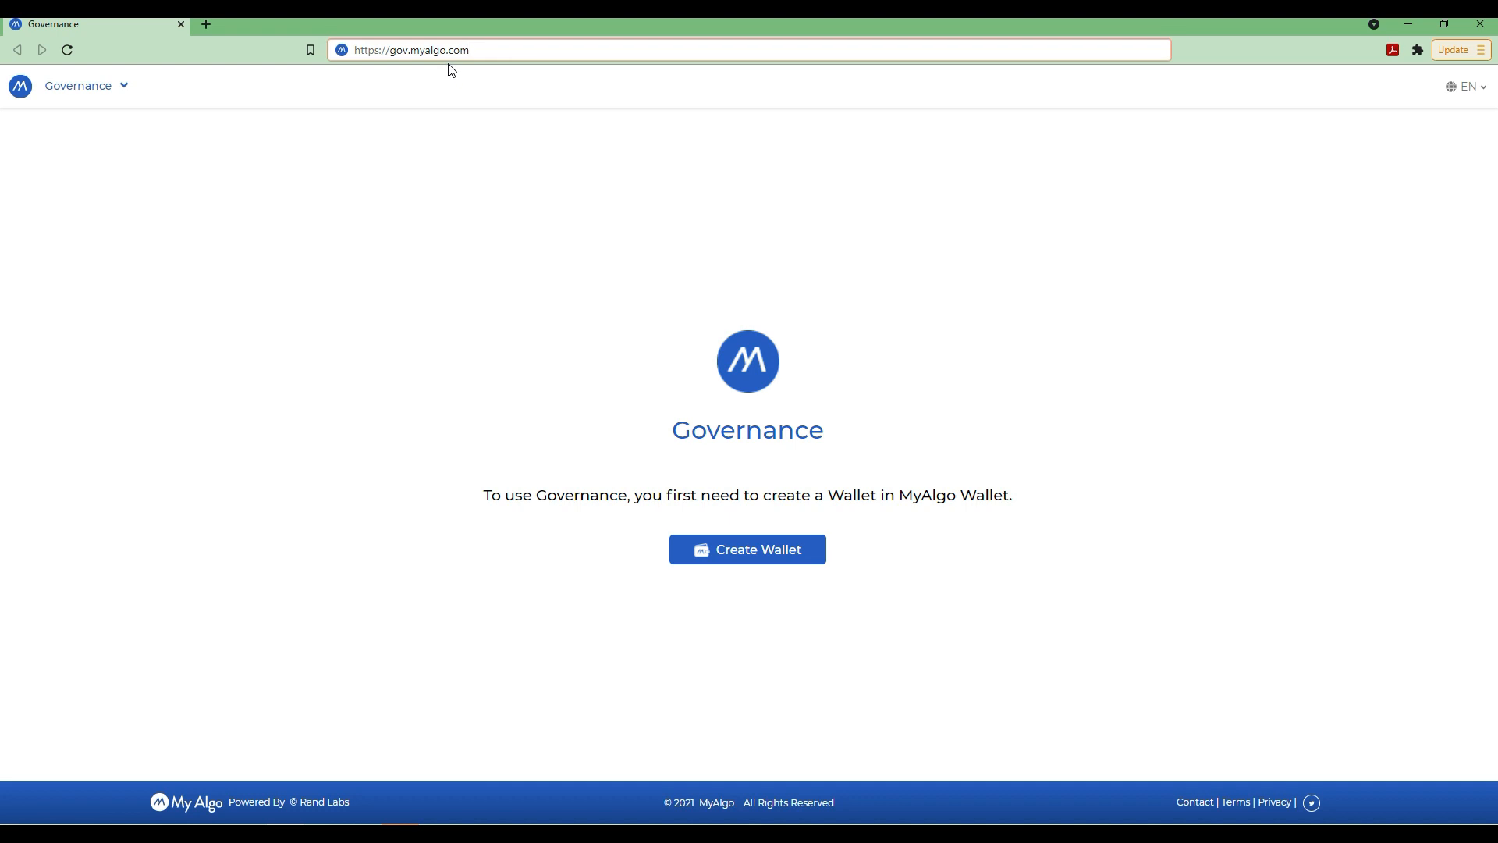
pyautogui.click(468, 50)
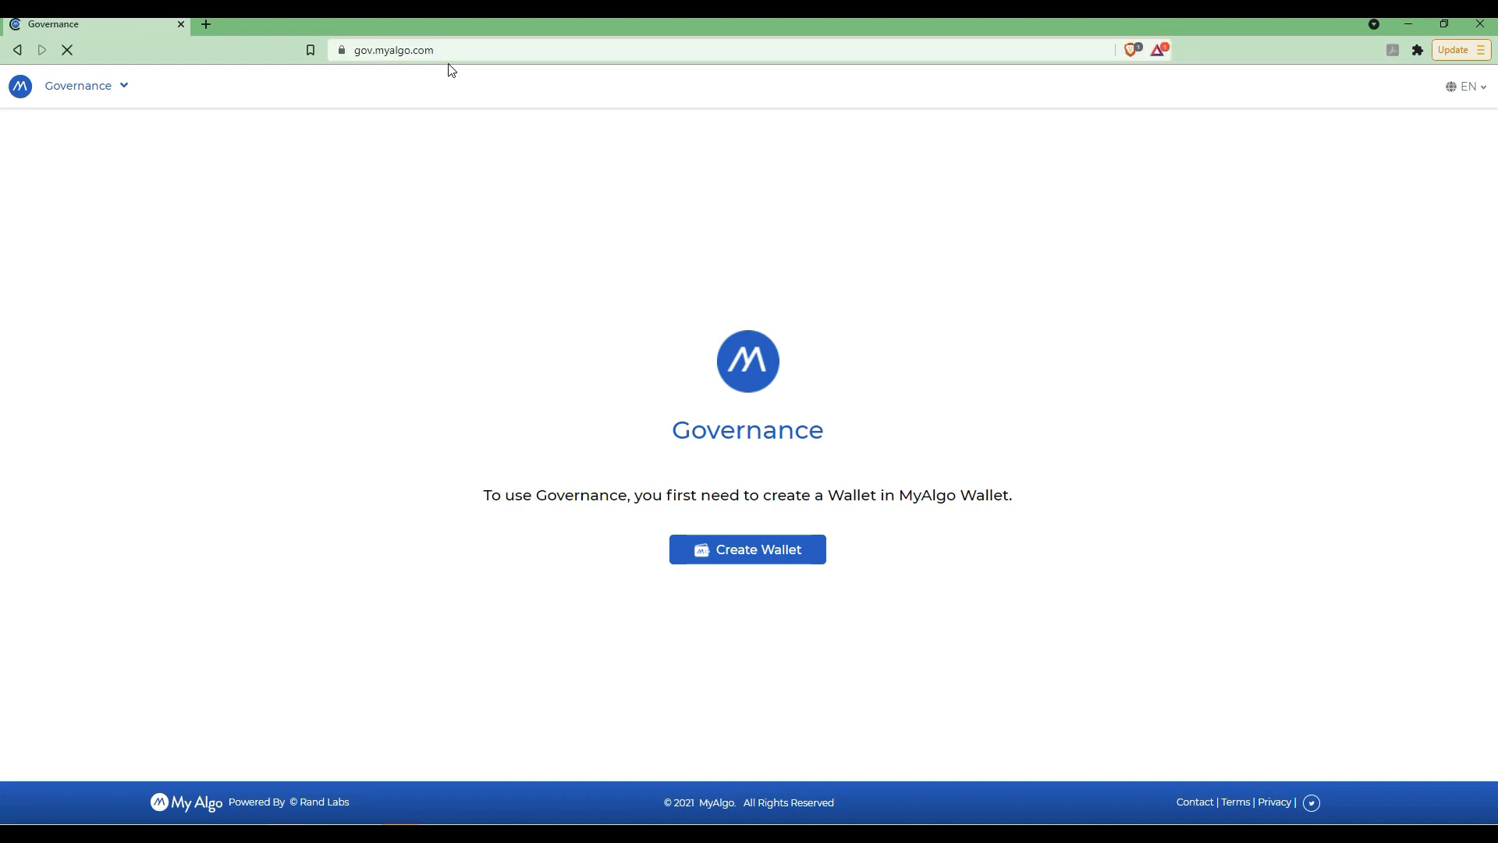
pyautogui.click(748, 548)
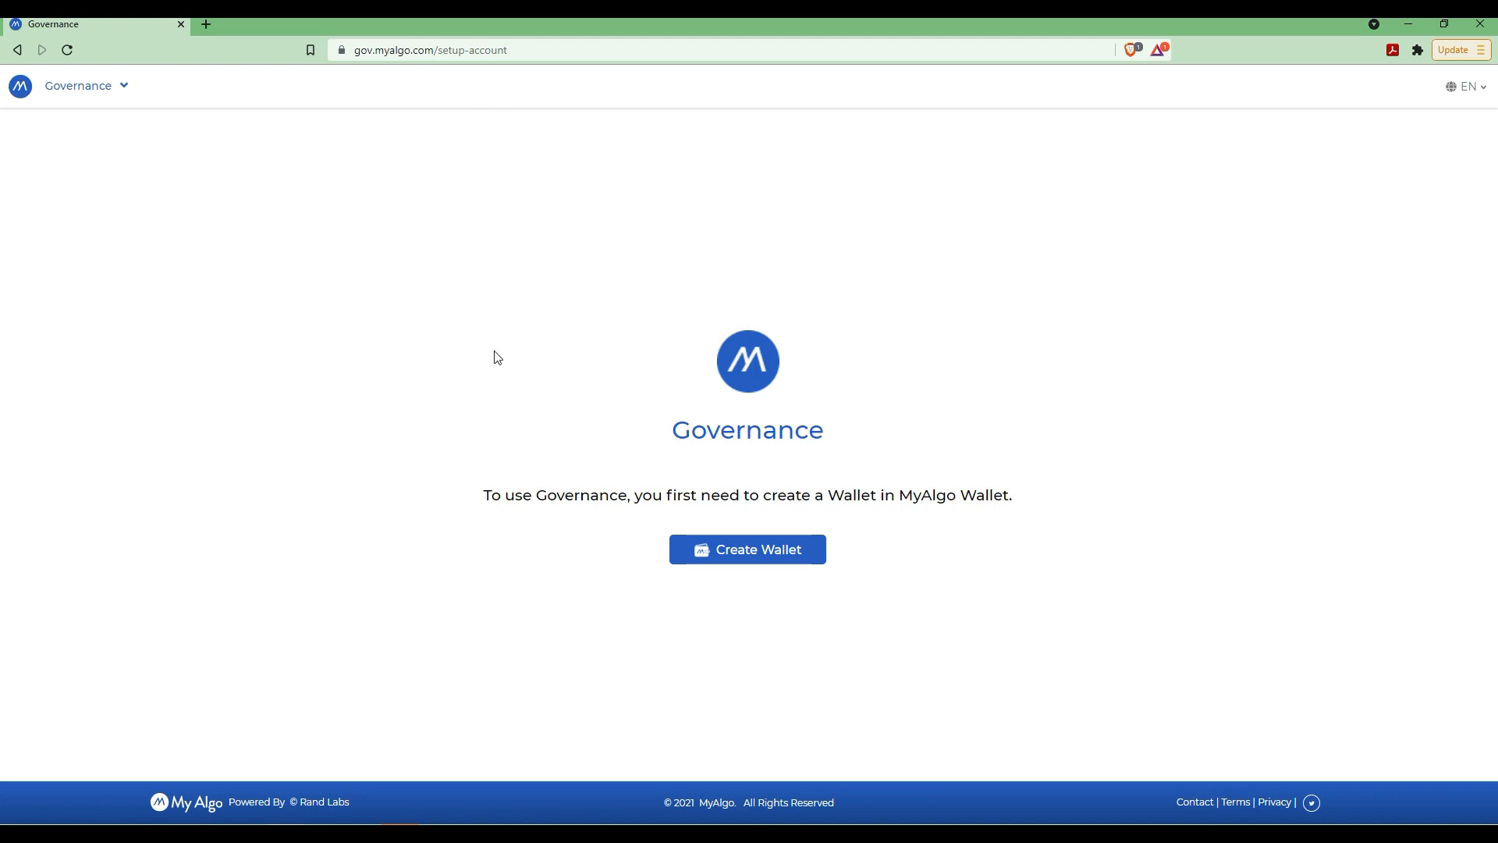
pyautogui.moveTo(468, 563)
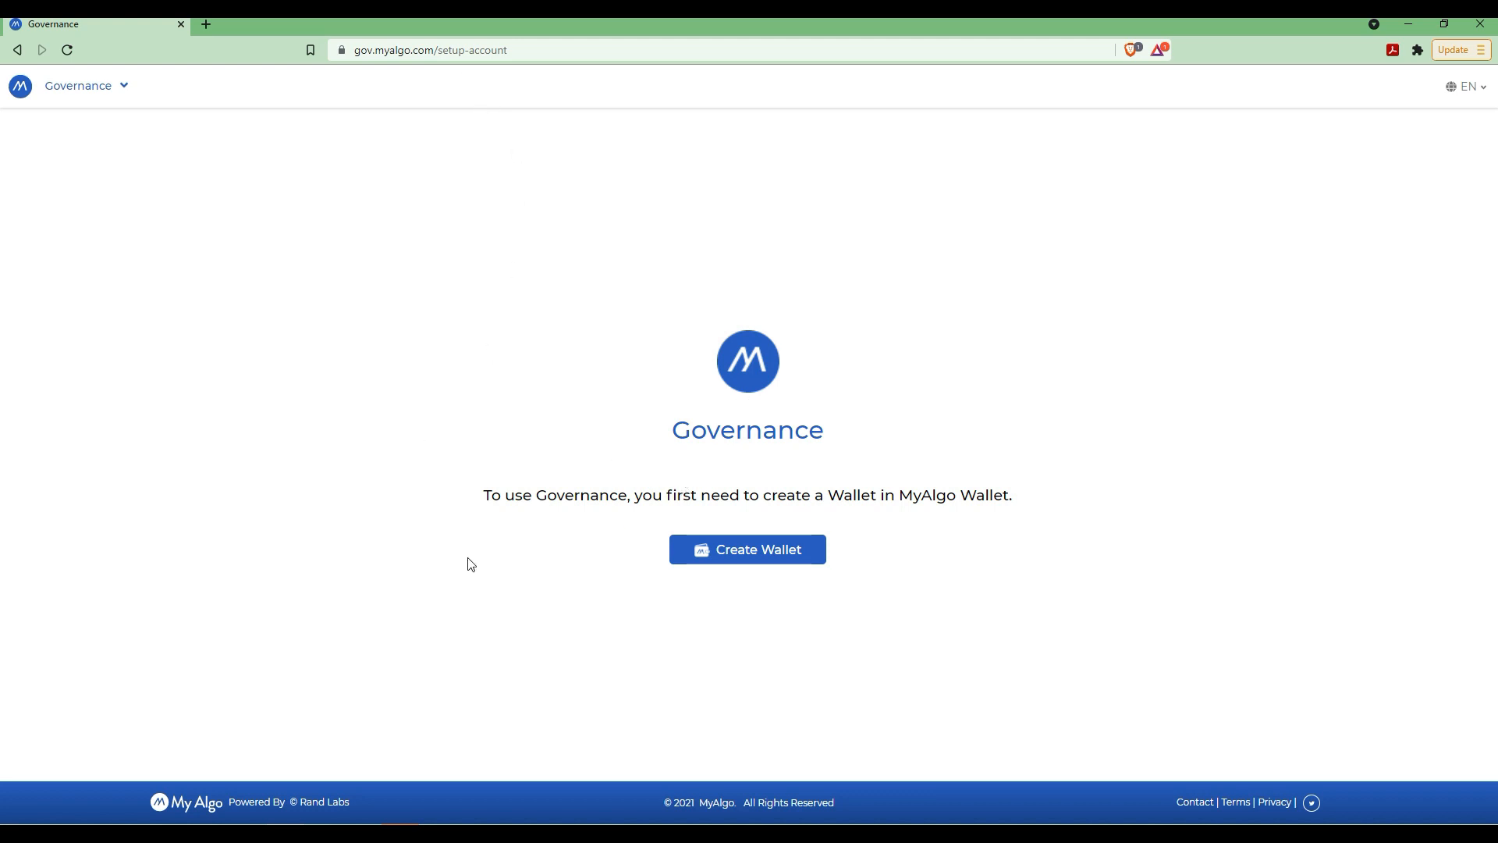
pyautogui.moveTo(1003, 477)
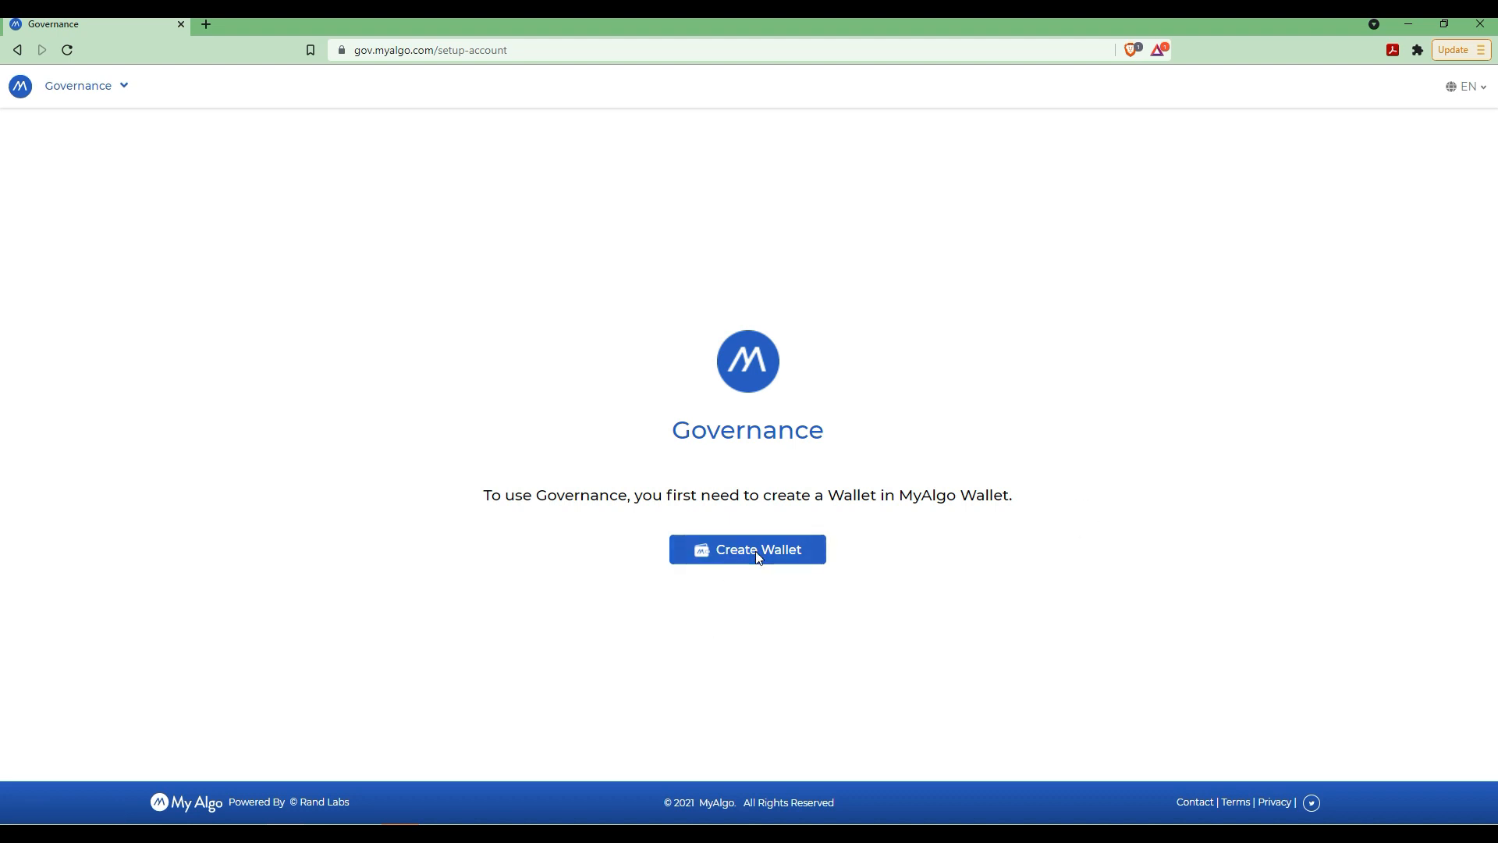
pyautogui.click(747, 549)
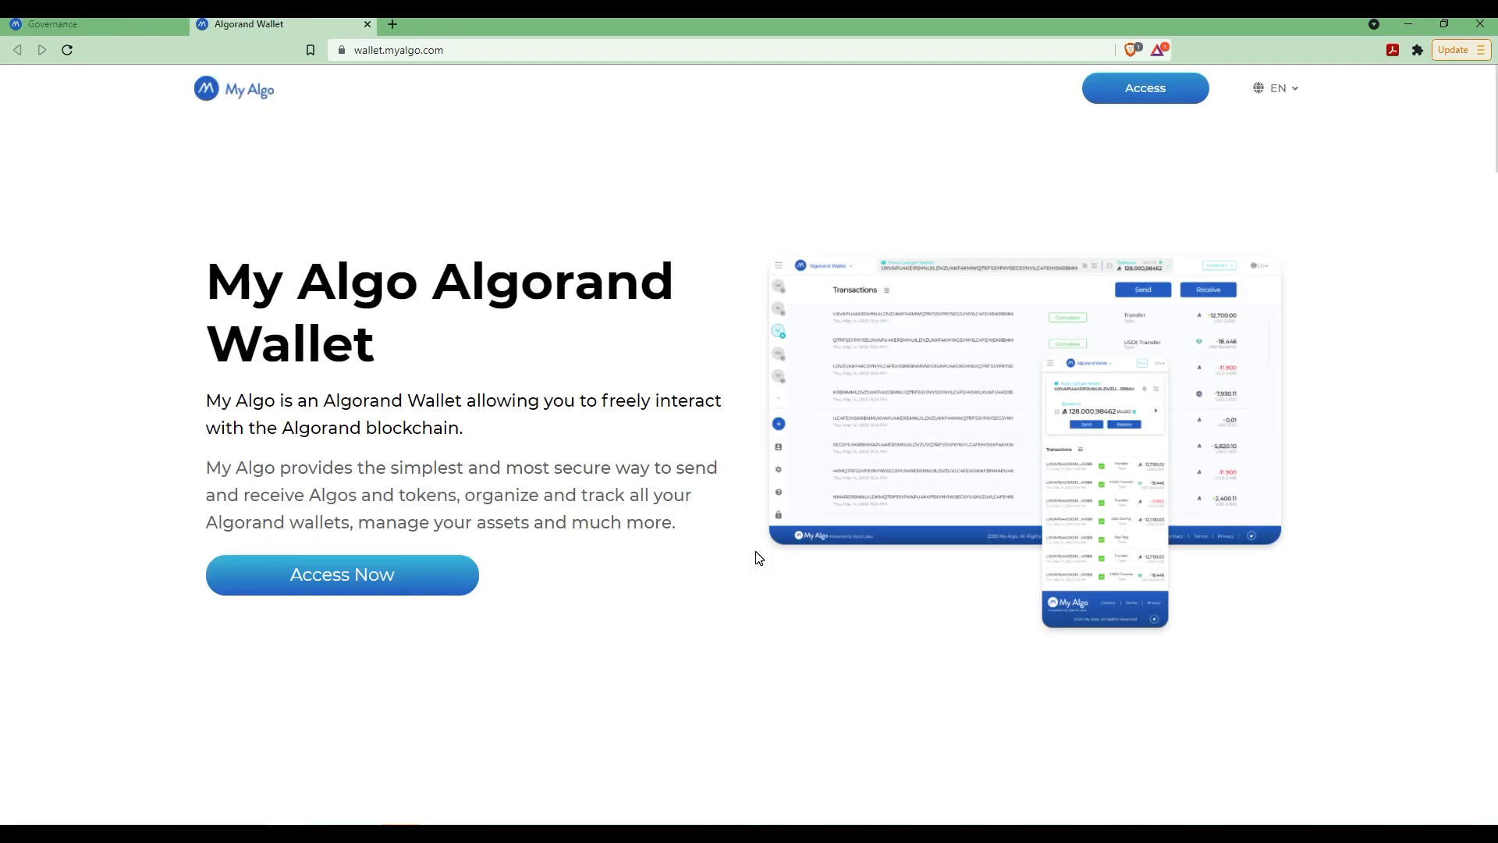
pyautogui.moveTo(727, 554)
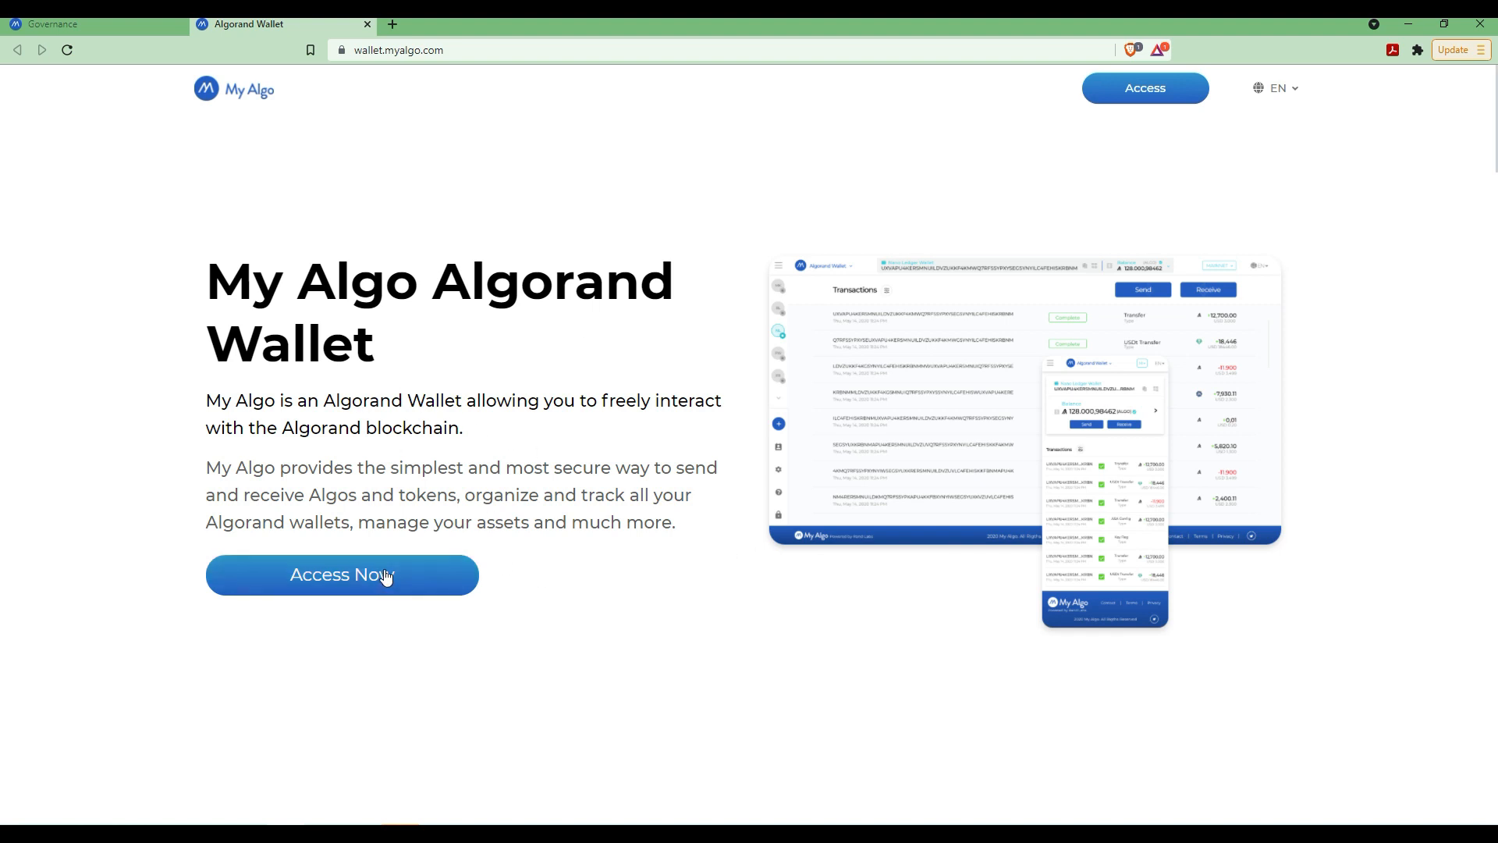
# Start accessing the web wallet and accept the Terms of Service on the new-account disclaimer.
pyautogui.click(342, 574)
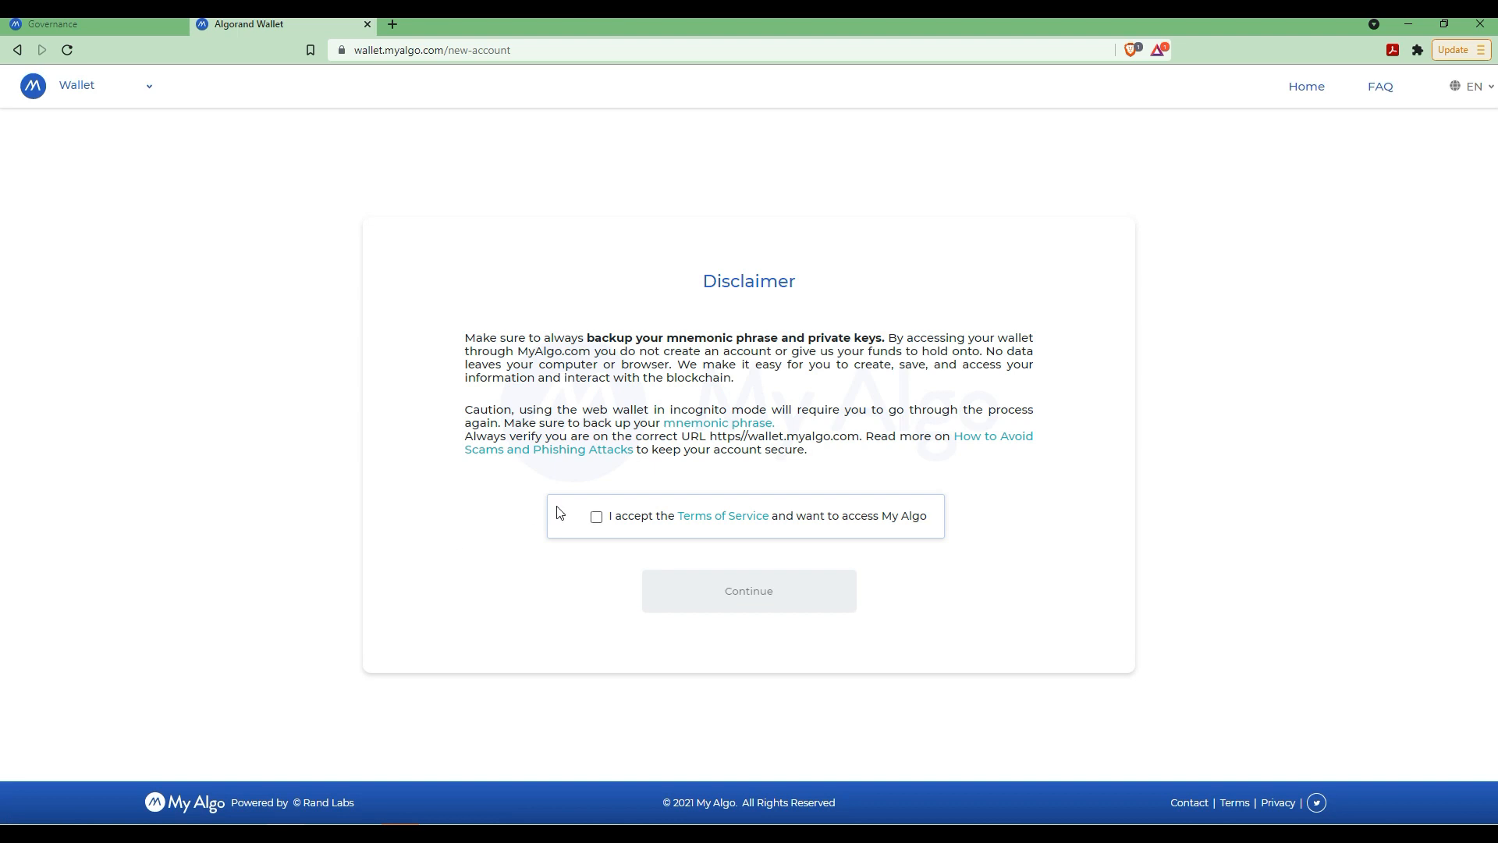
pyautogui.click(596, 516)
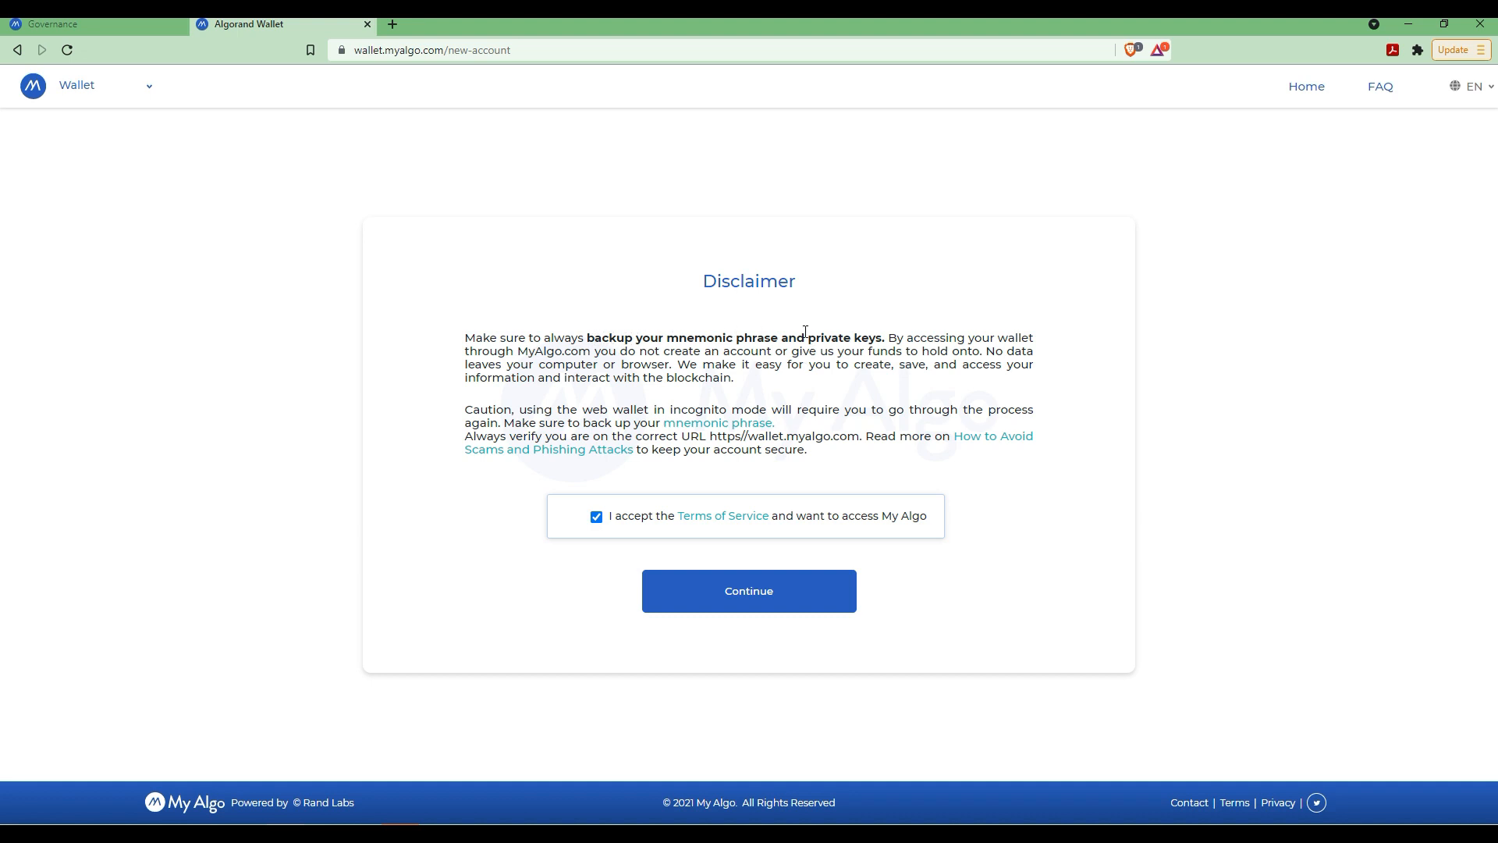
pyautogui.moveTo(806, 335)
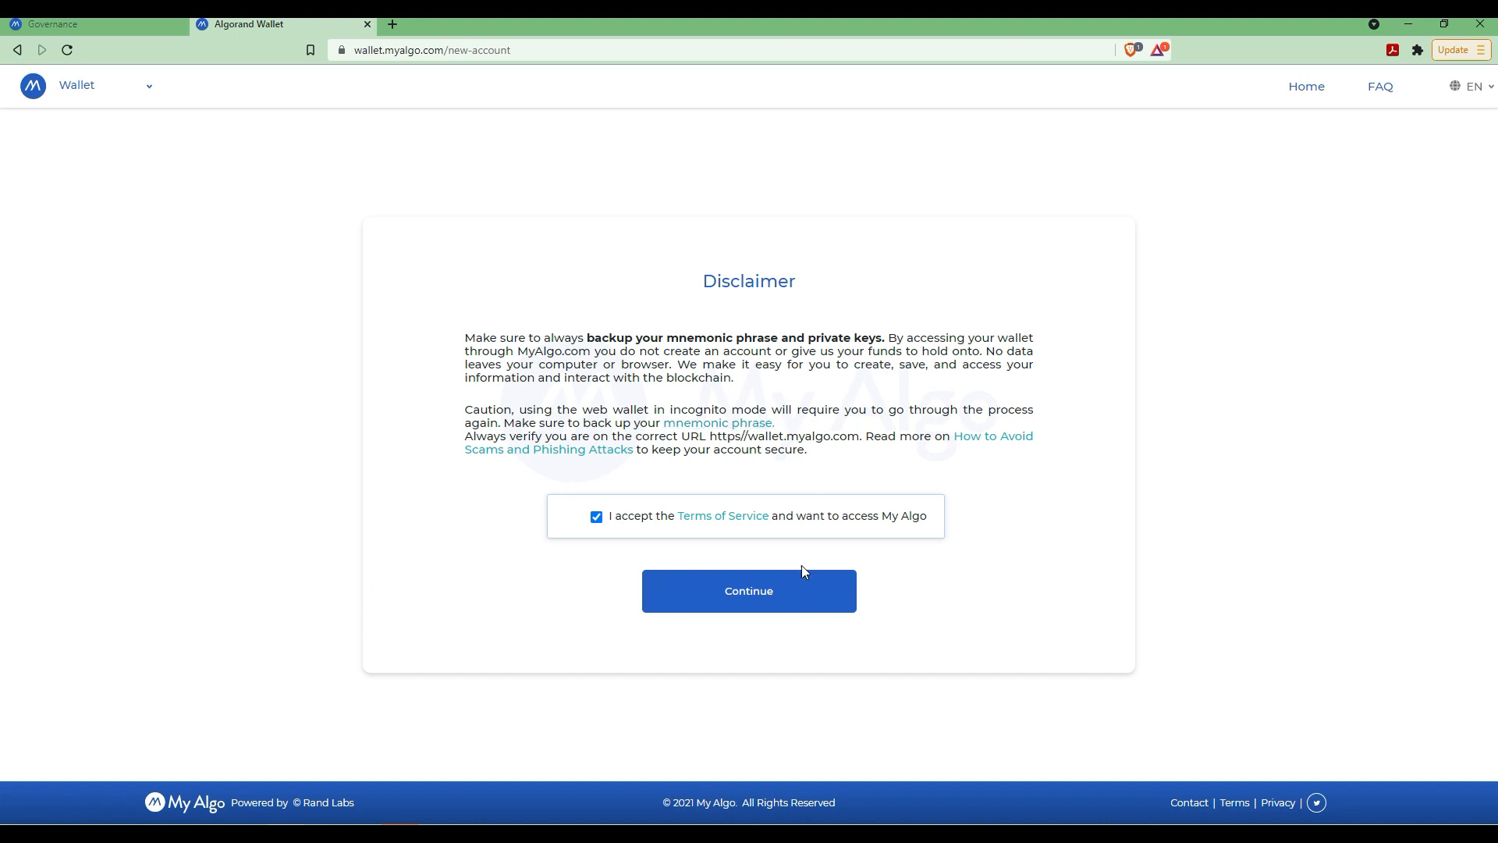
# Continue past the disclaimer and confirm a new security password, reaching Add Wallet.
pyautogui.click(748, 590)
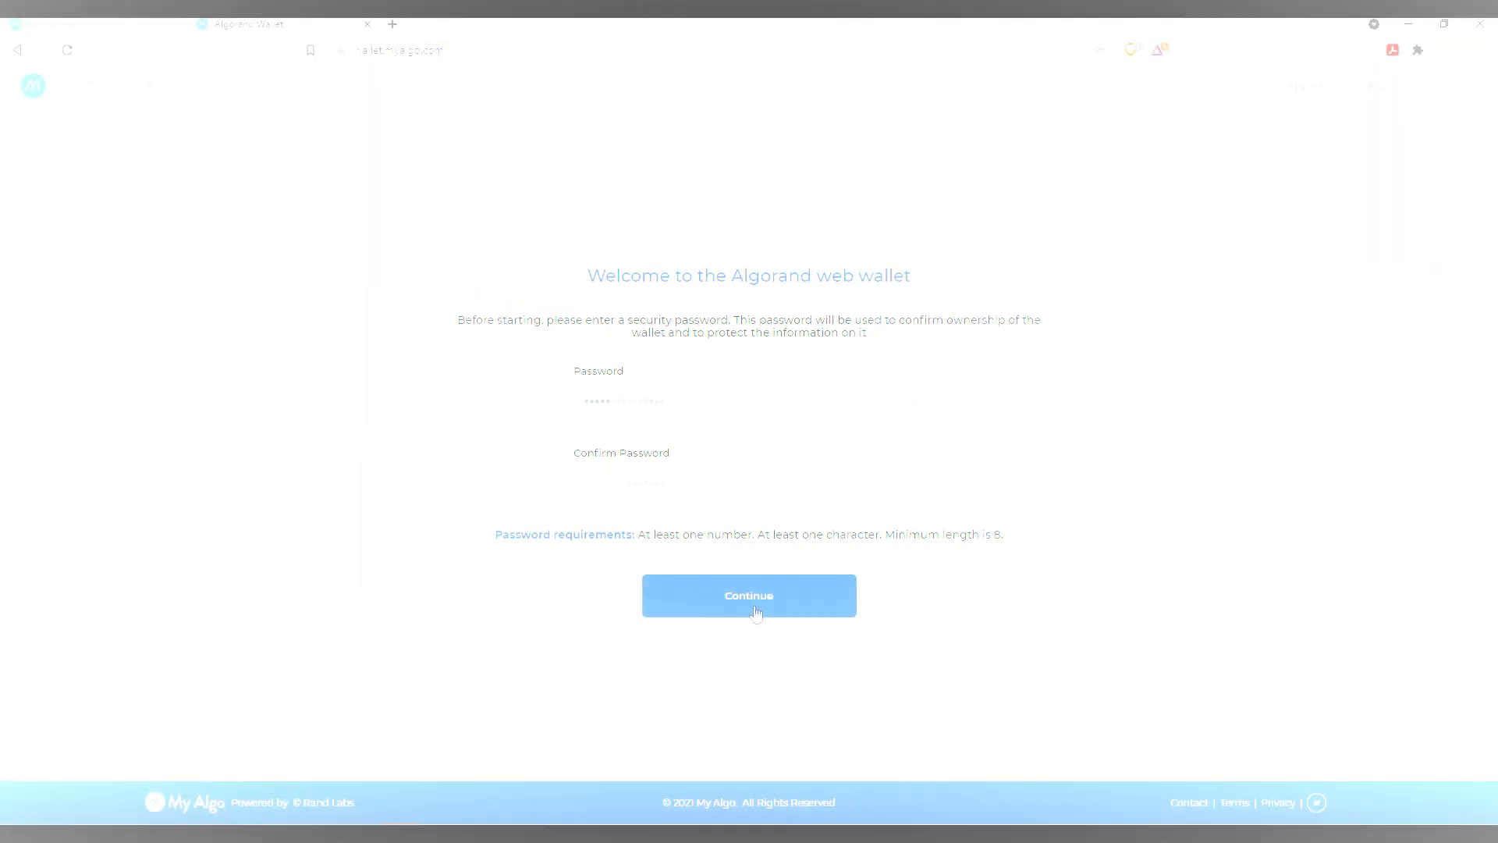
pyautogui.click(748, 595)
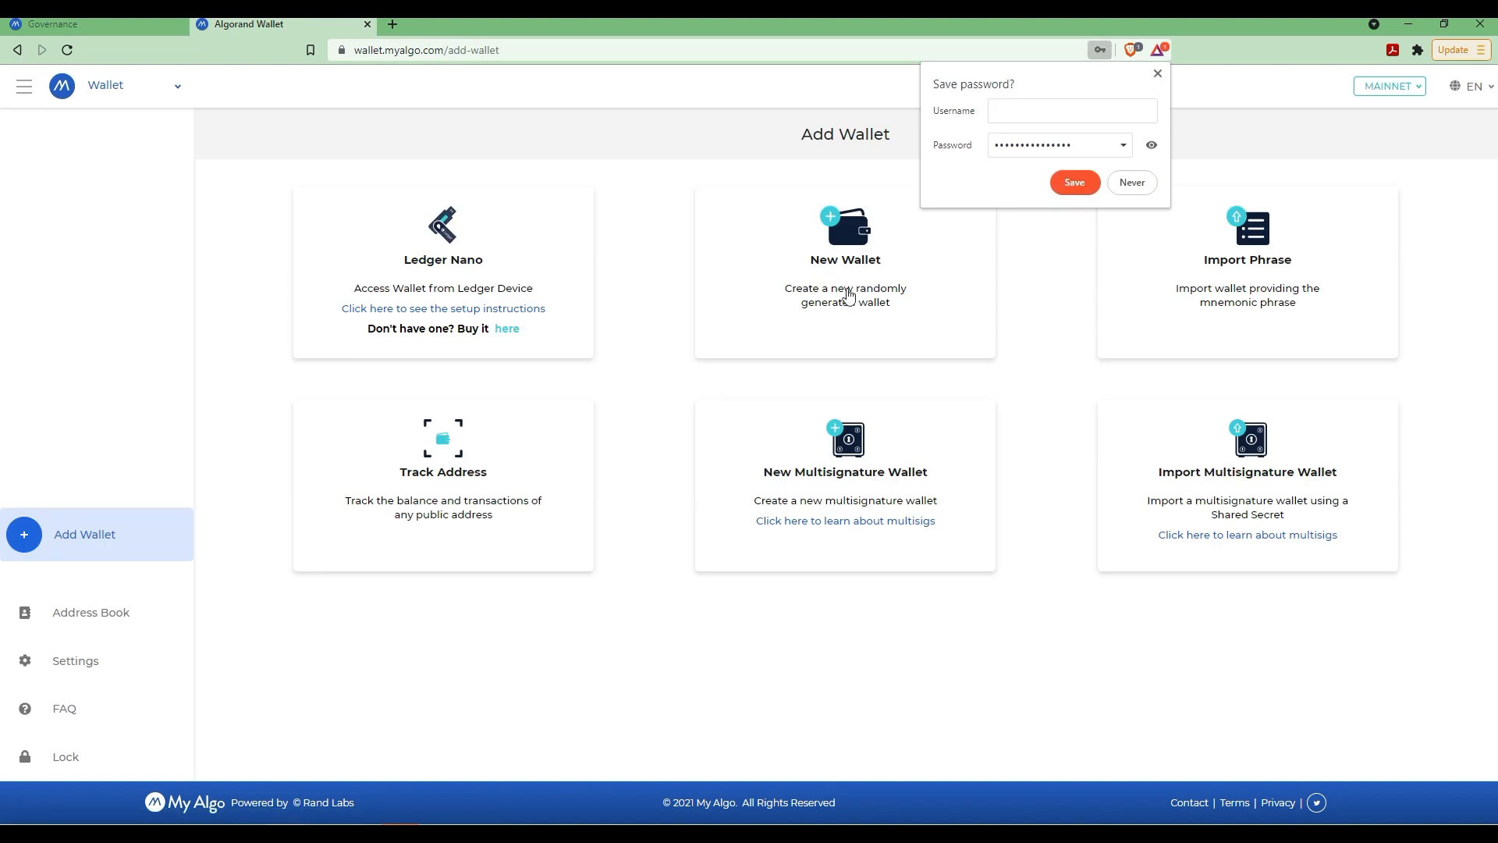
pyautogui.moveTo(1074, 188)
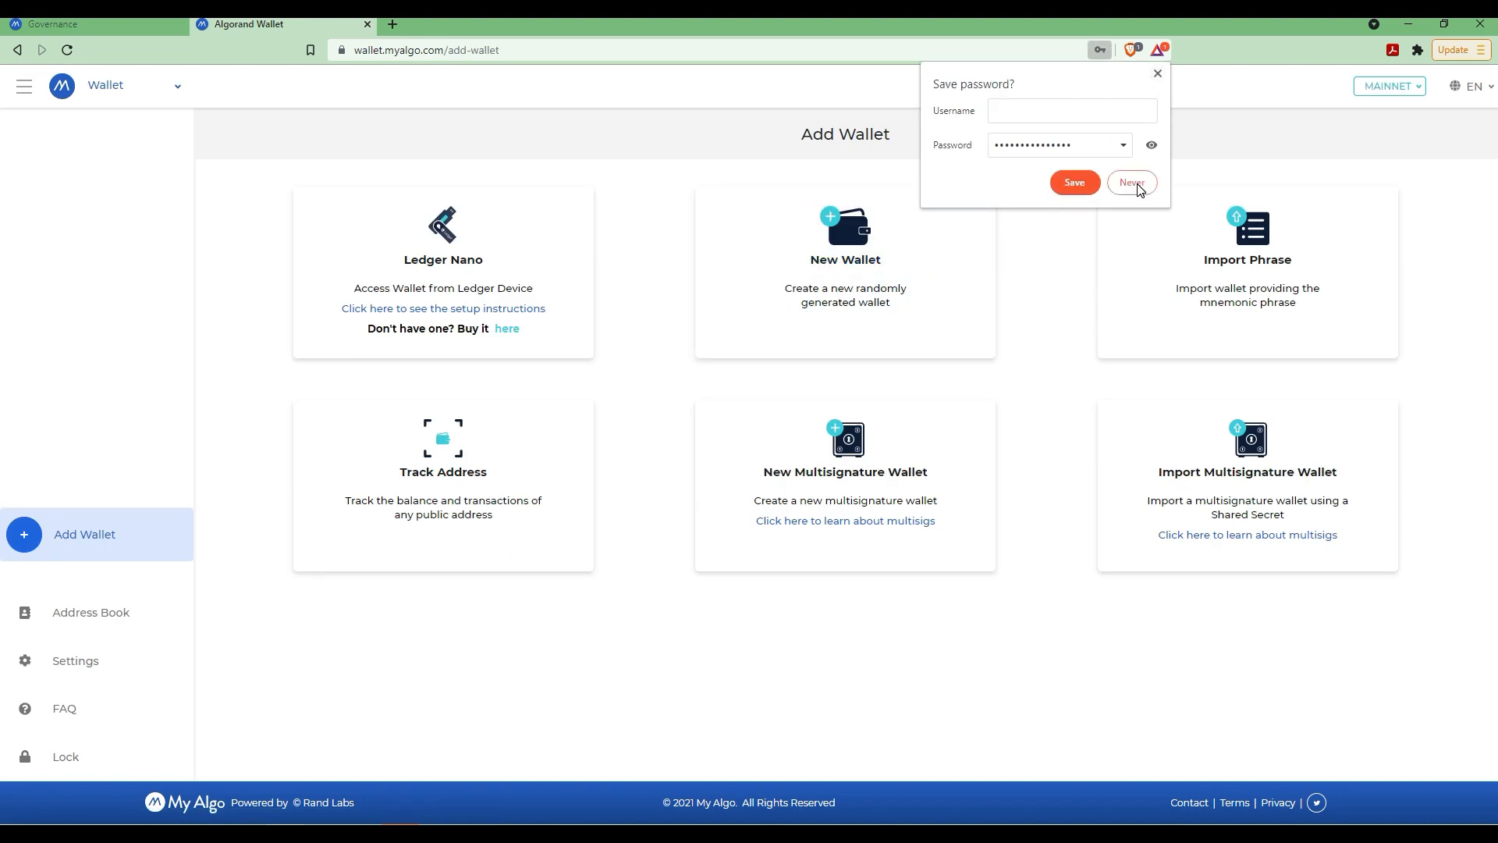
# Decline the browser's save-password prompt and choose New Wallet to start a random wallet.
pyautogui.click(1131, 183)
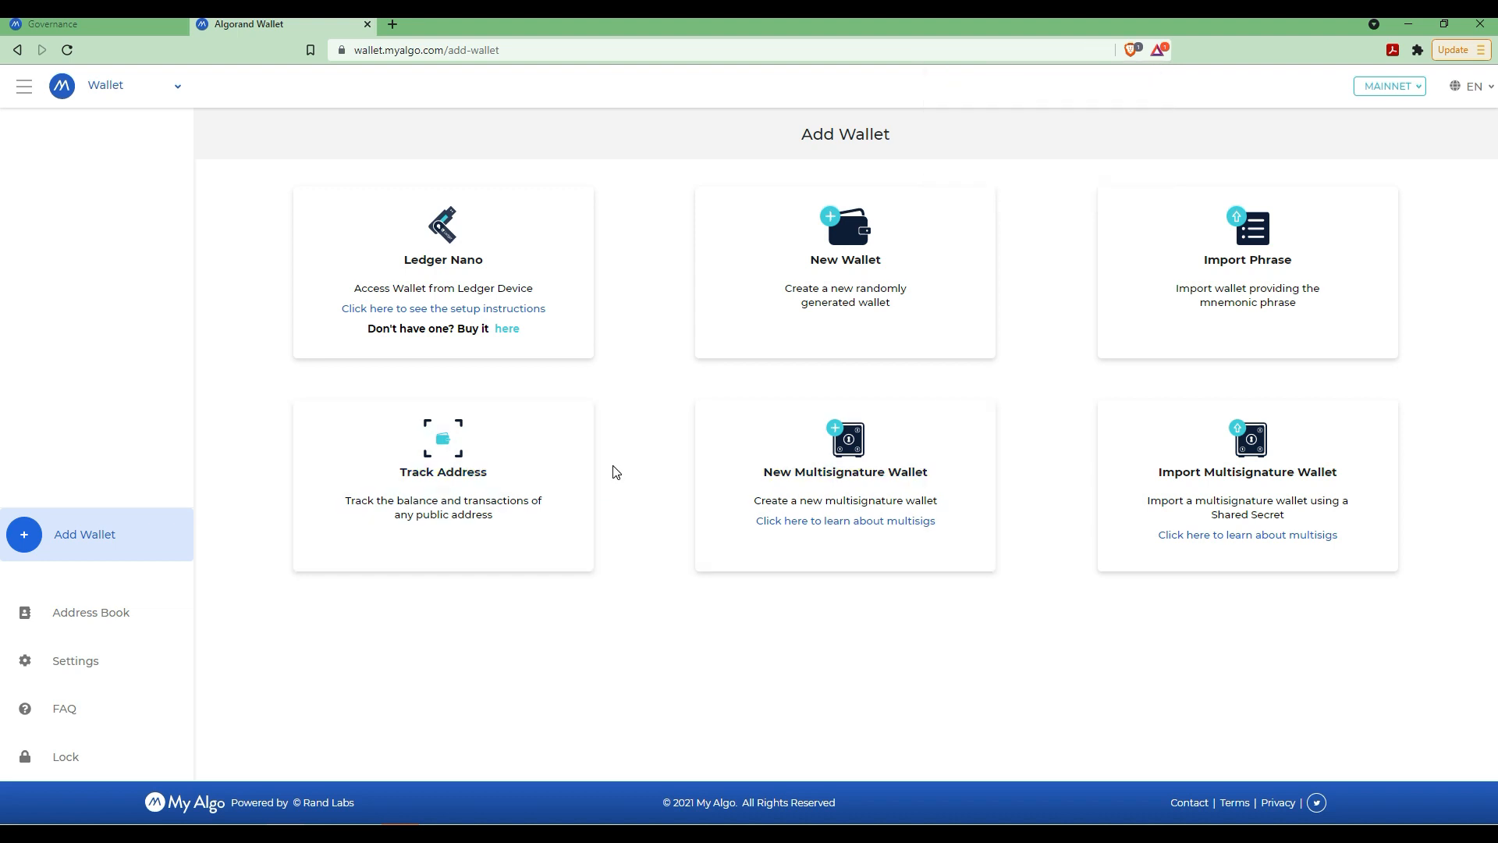
pyautogui.moveTo(447, 548)
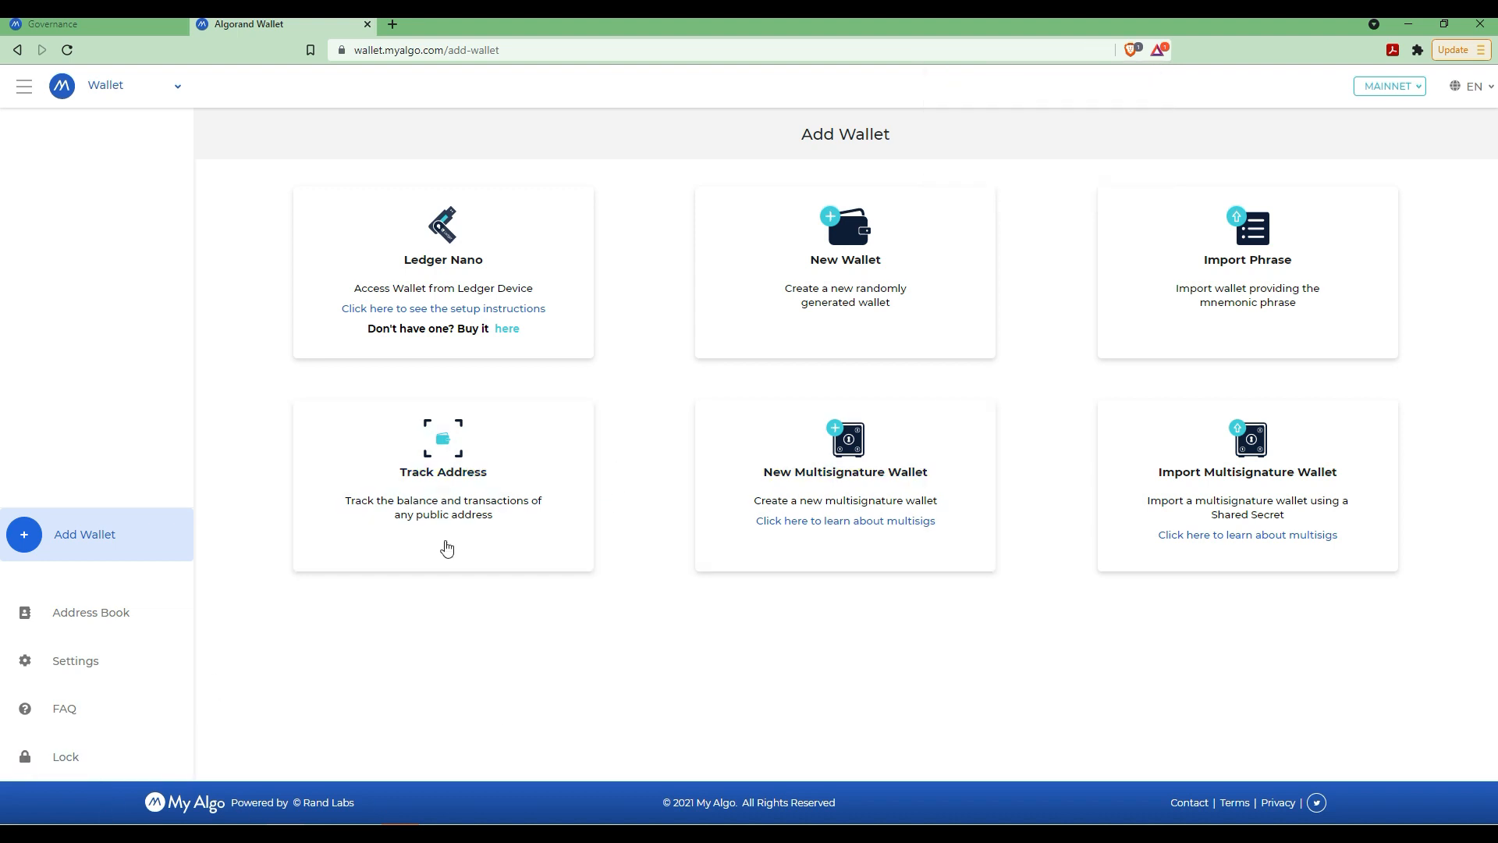
pyautogui.moveTo(844, 259)
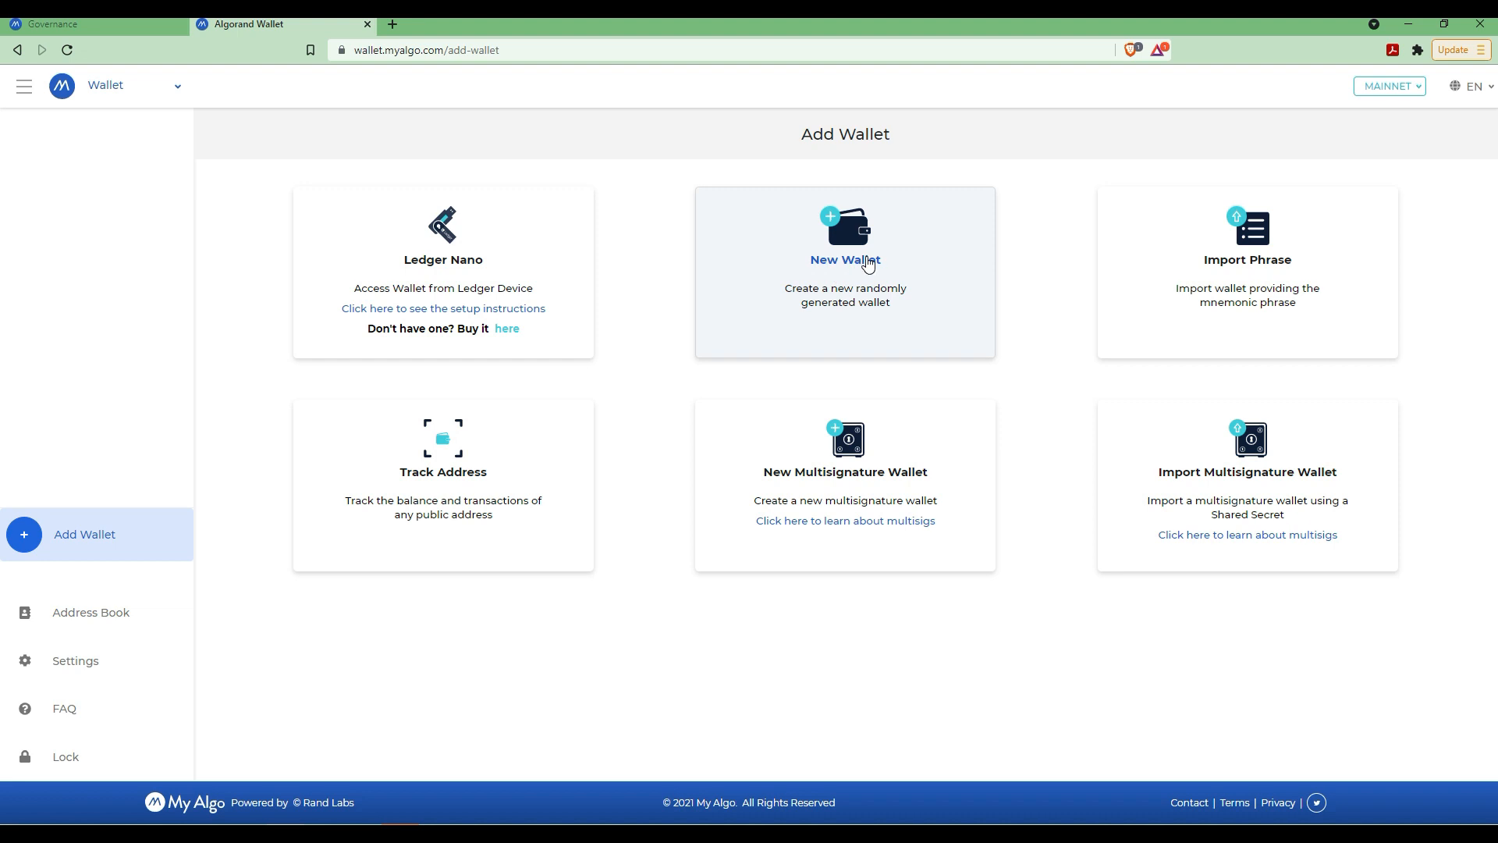
pyautogui.moveTo(859, 290)
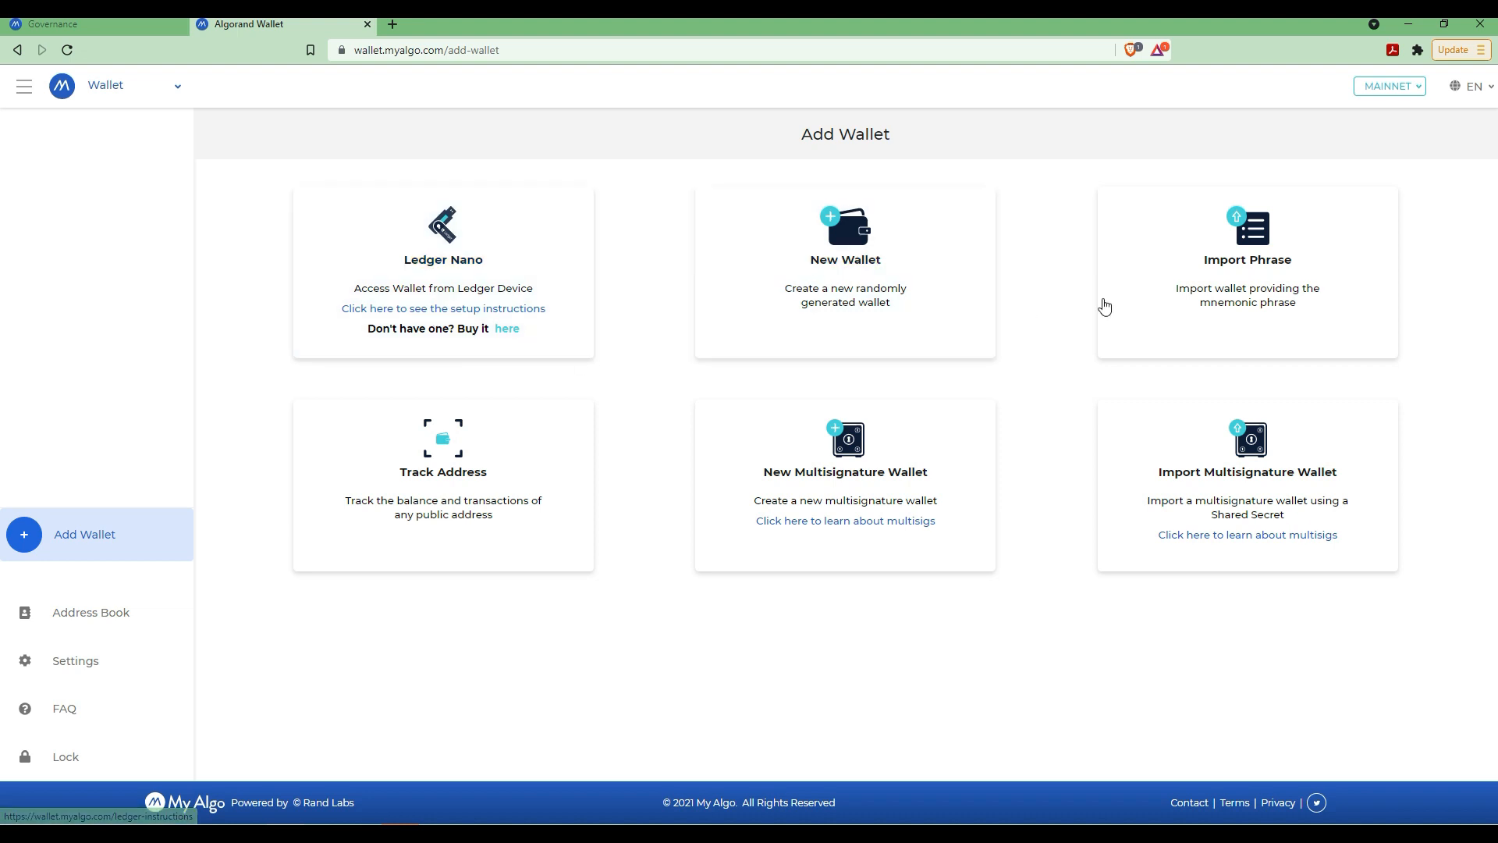
pyautogui.moveTo(844, 270)
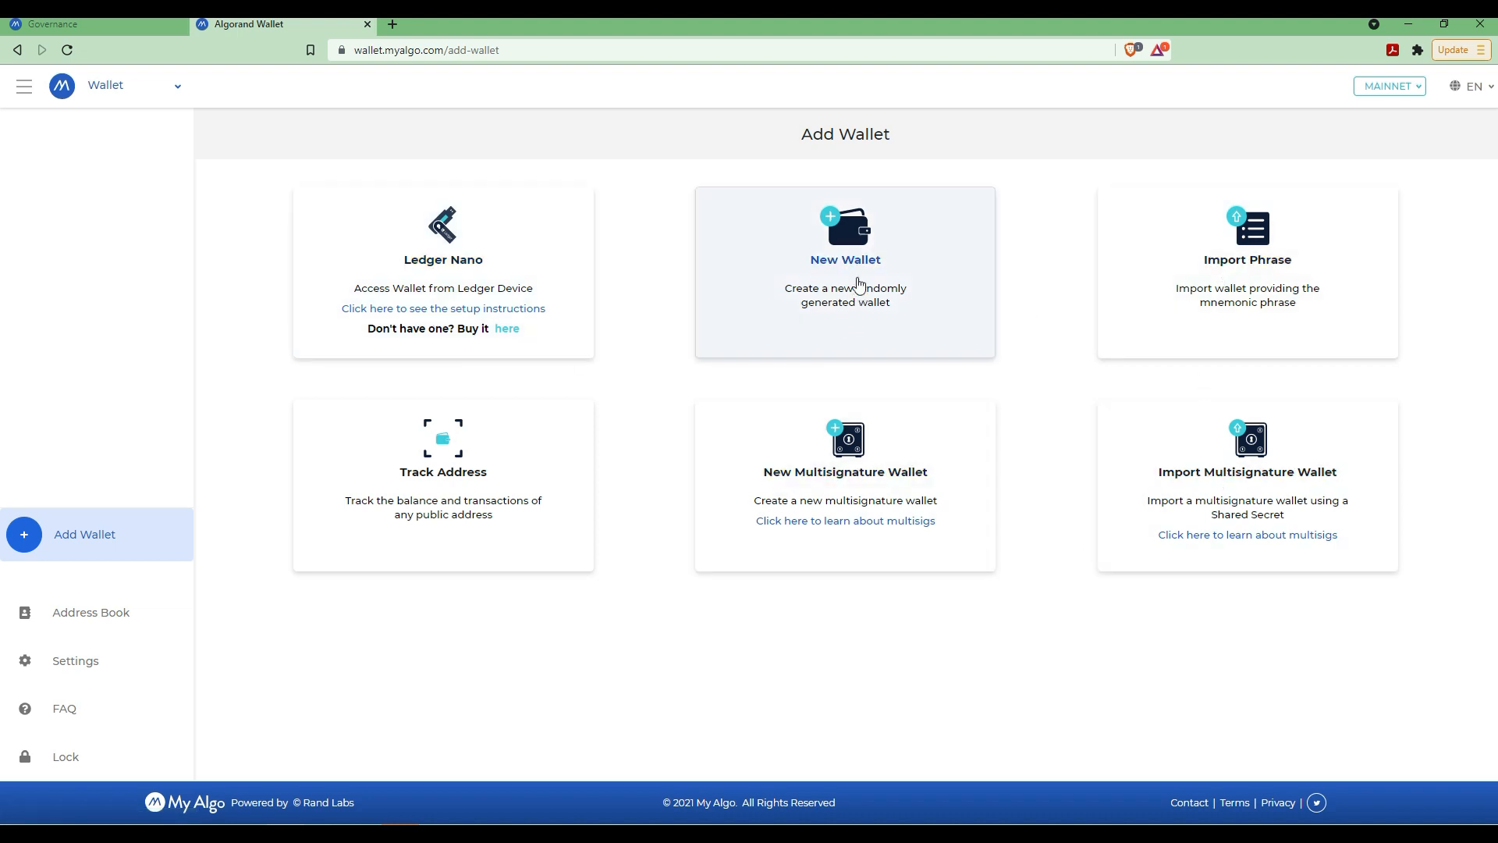
pyautogui.click(844, 257)
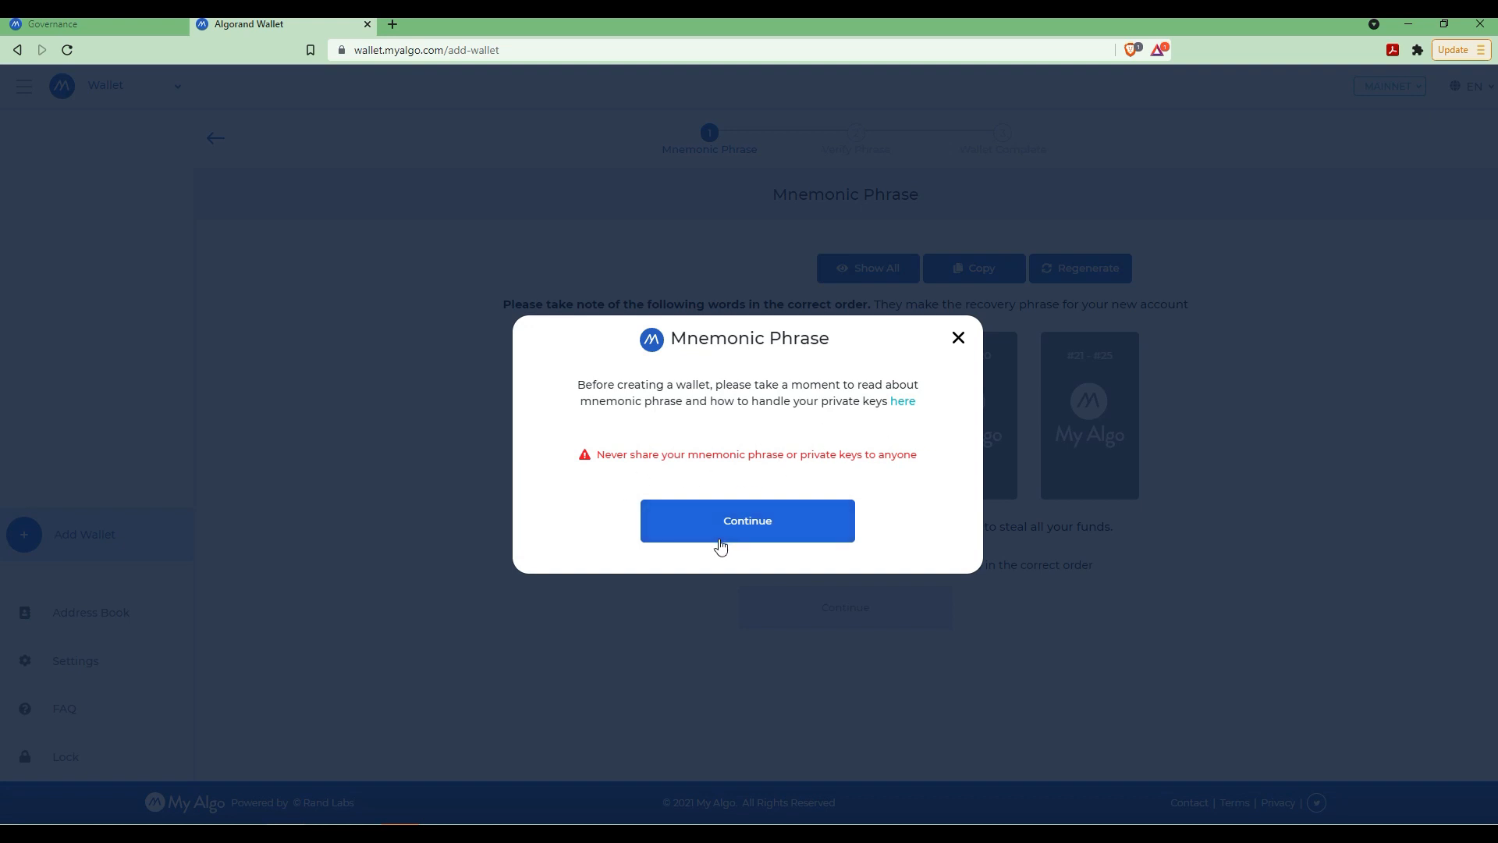
# Acknowledge the warning, reveal all 25 recovery words and confirm the phrase is backed up.
pyautogui.click(747, 519)
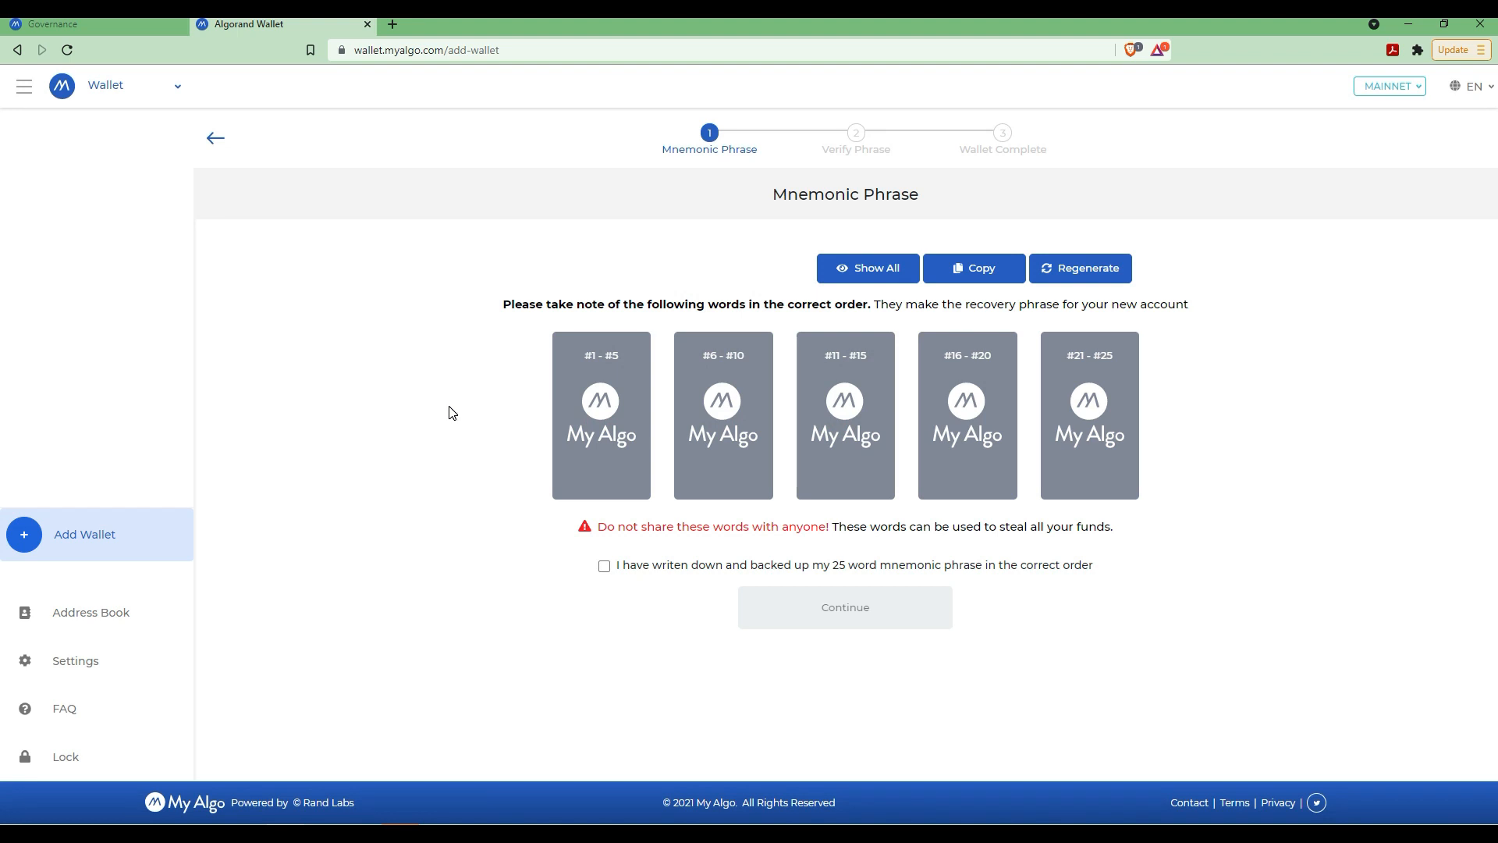
pyautogui.click(866, 267)
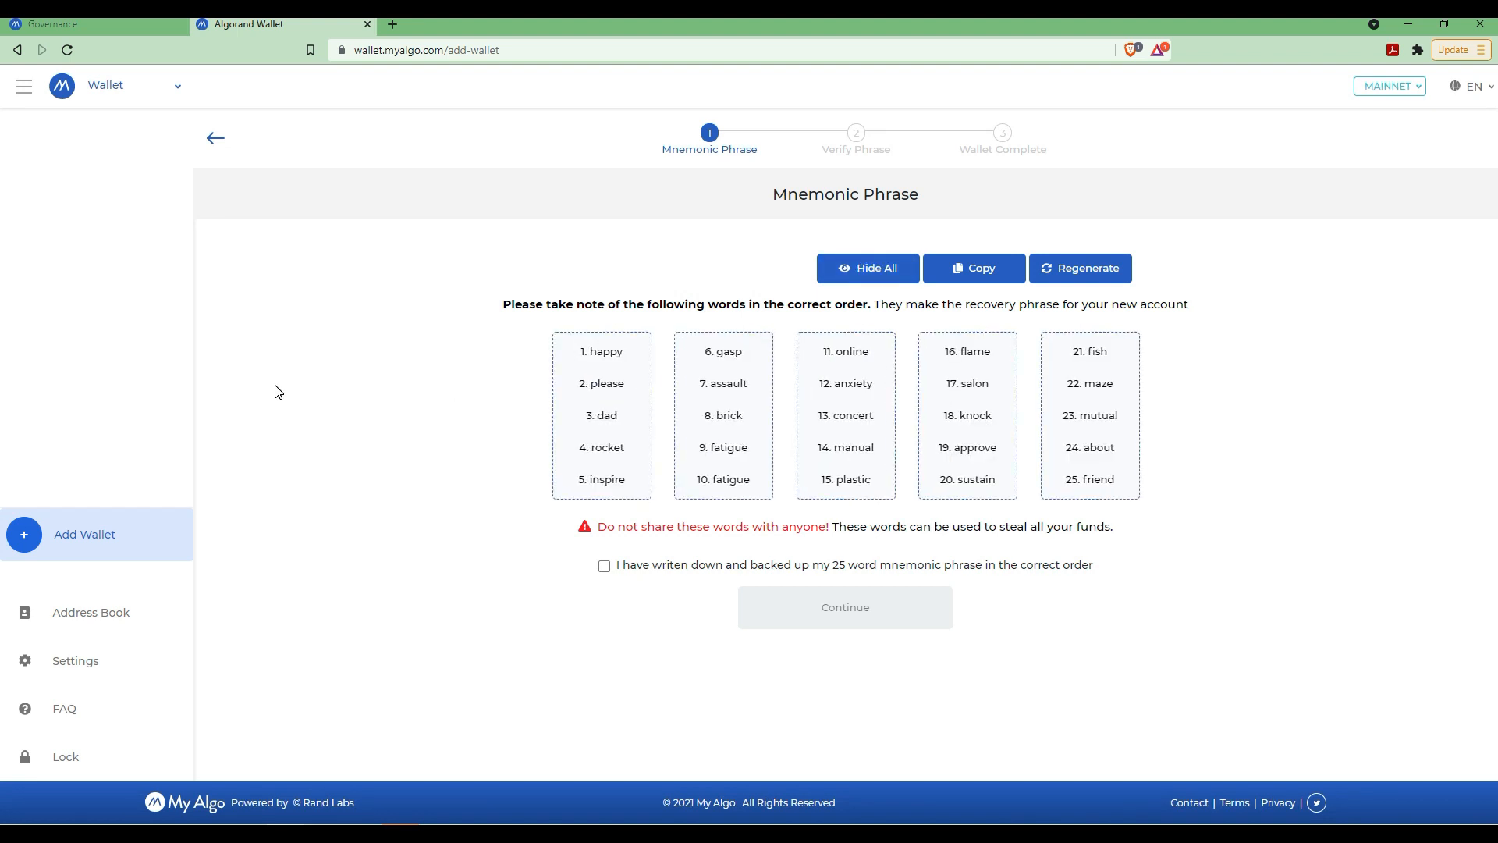
pyautogui.click(866, 267)
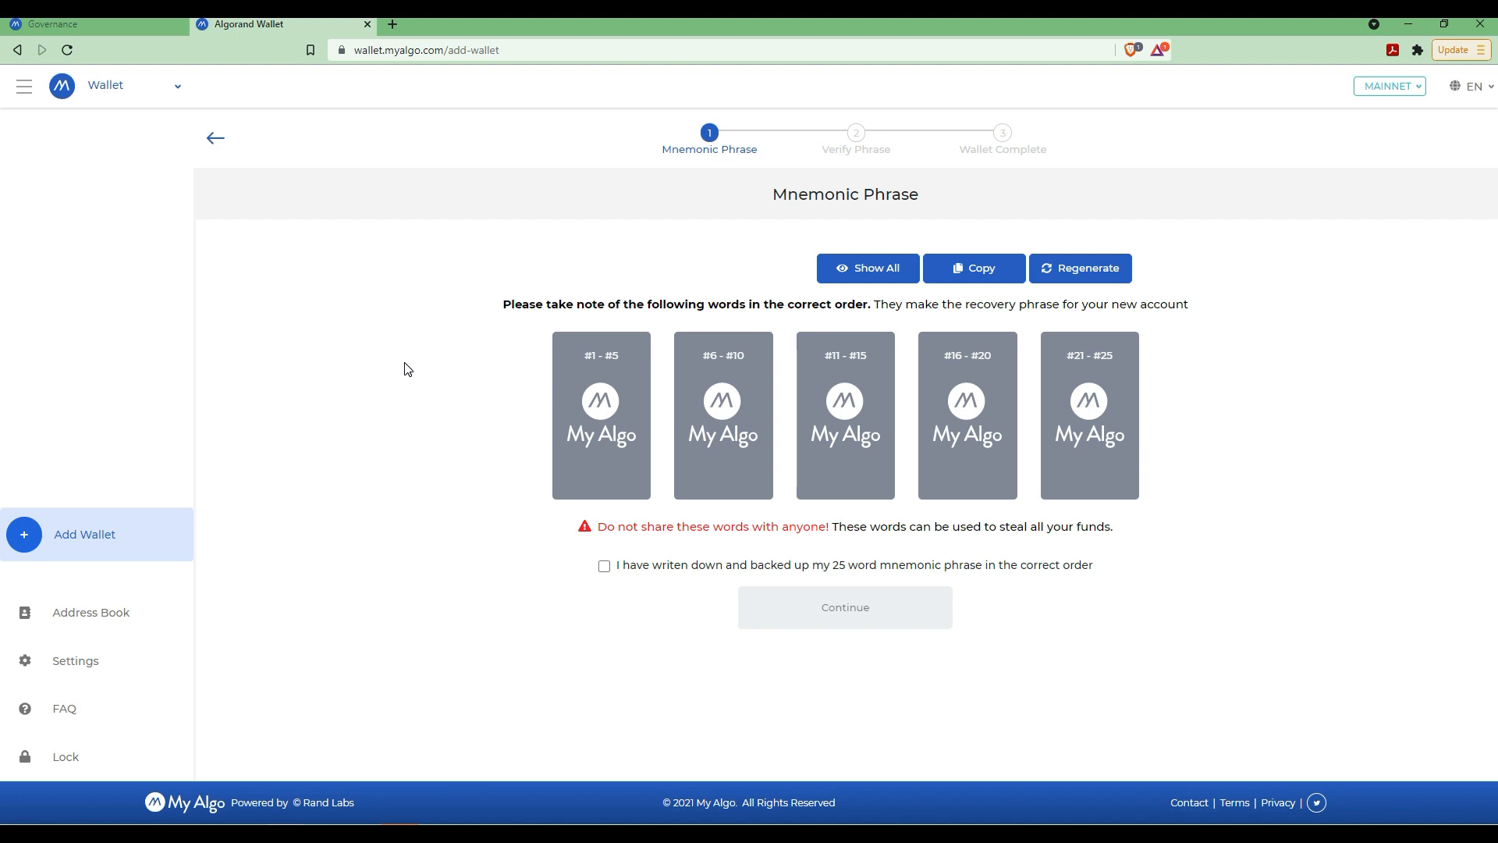
pyautogui.moveTo(380, 359)
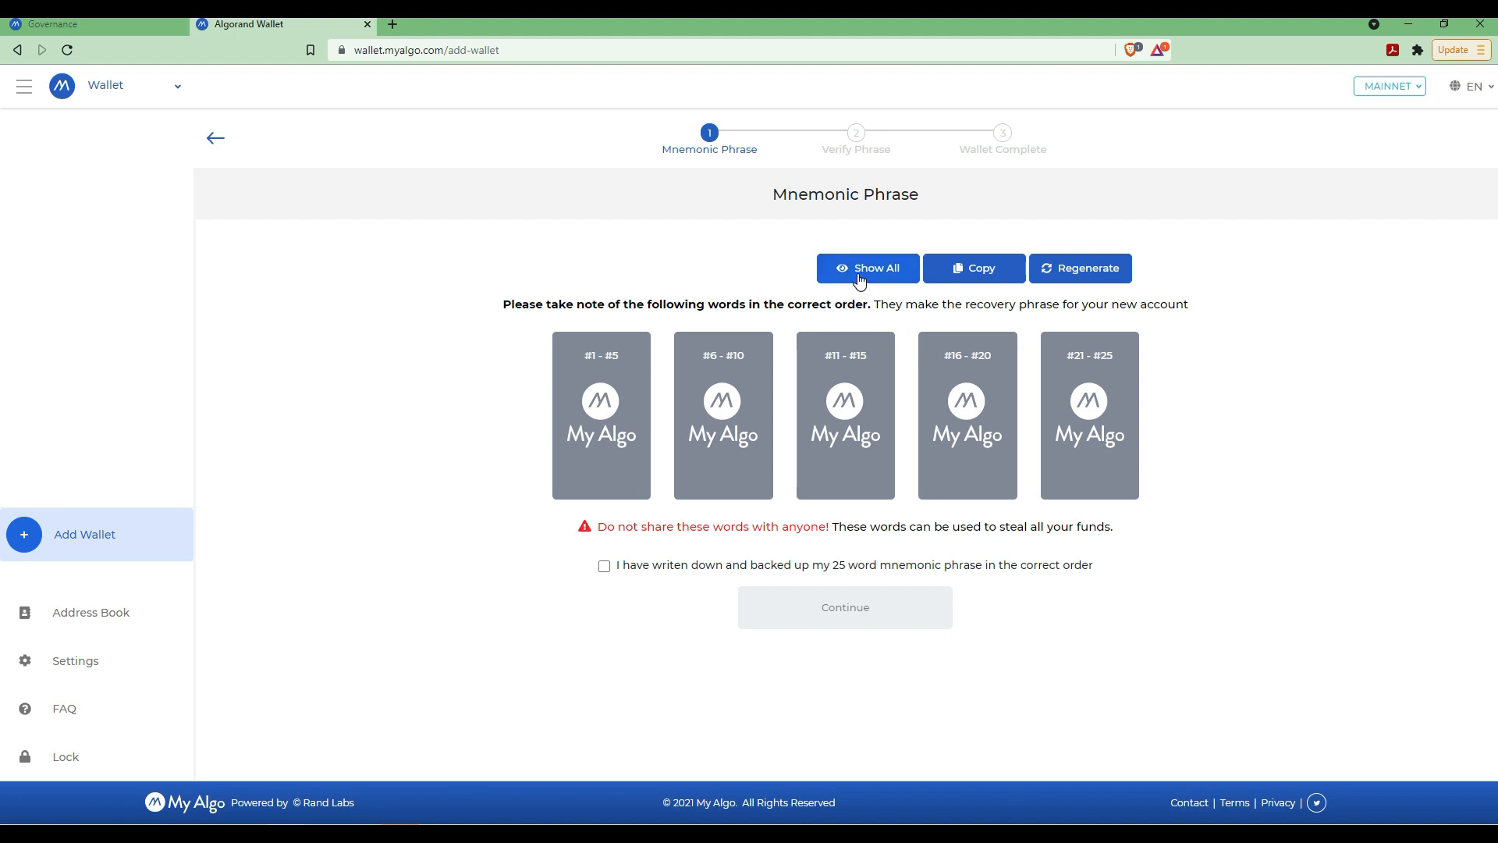
pyautogui.click(866, 266)
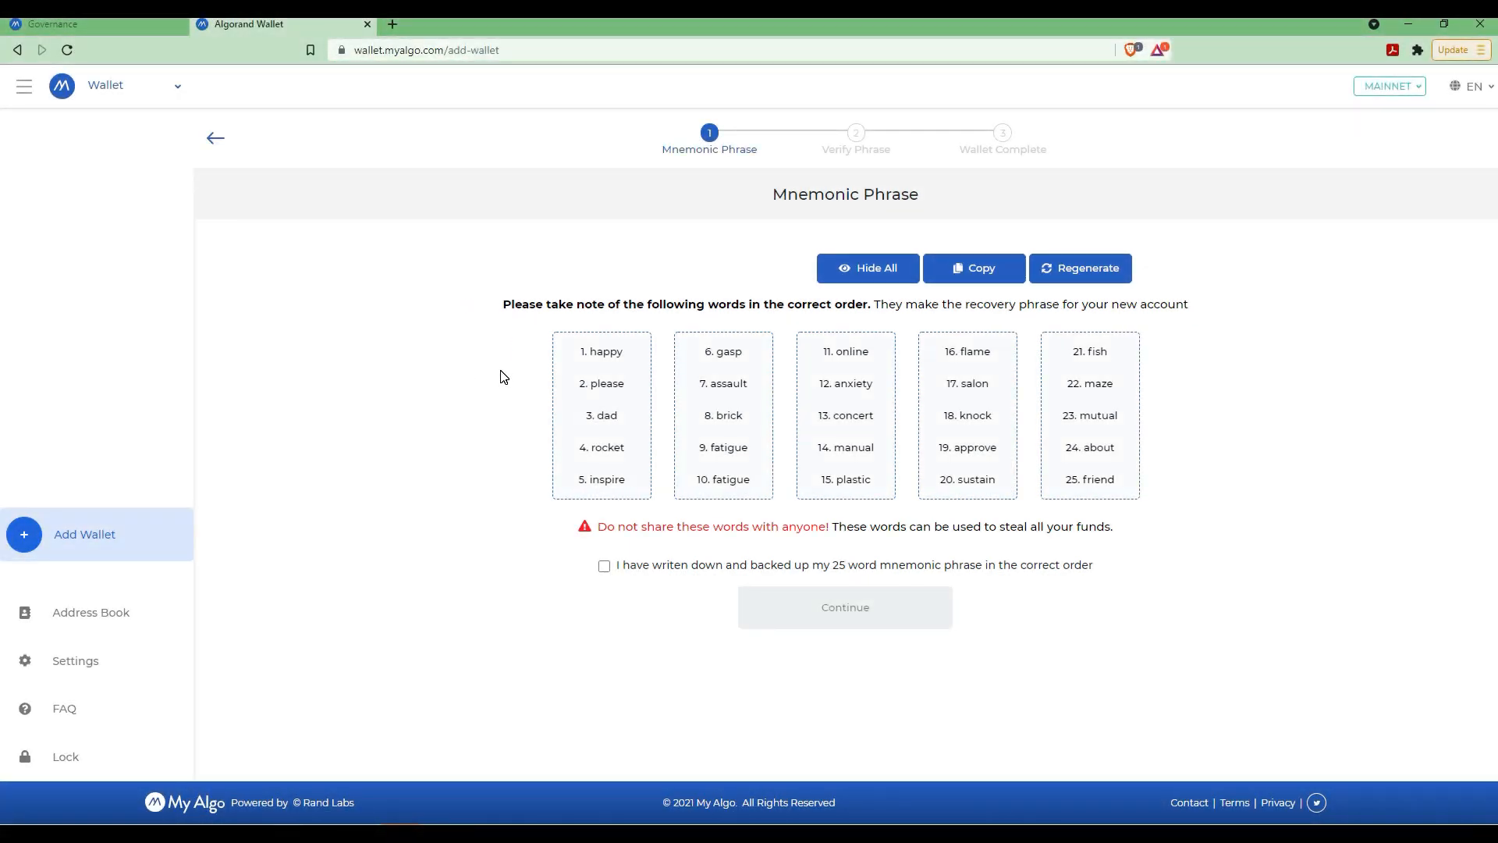
pyautogui.click(604, 565)
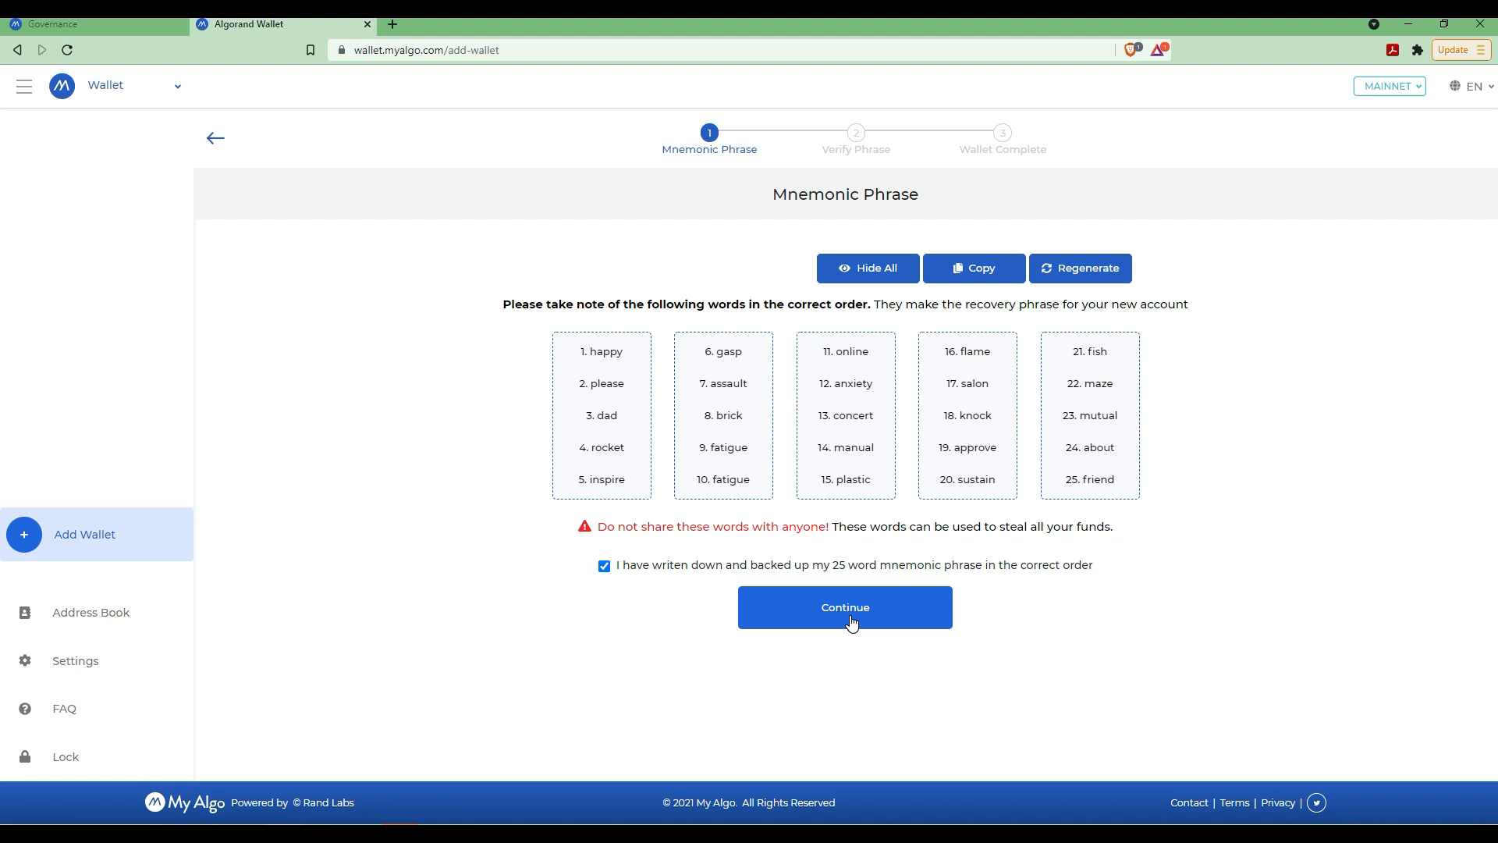
# Proceed to Verify Phrase and choose 'gasp' as word number 6.
pyautogui.click(844, 607)
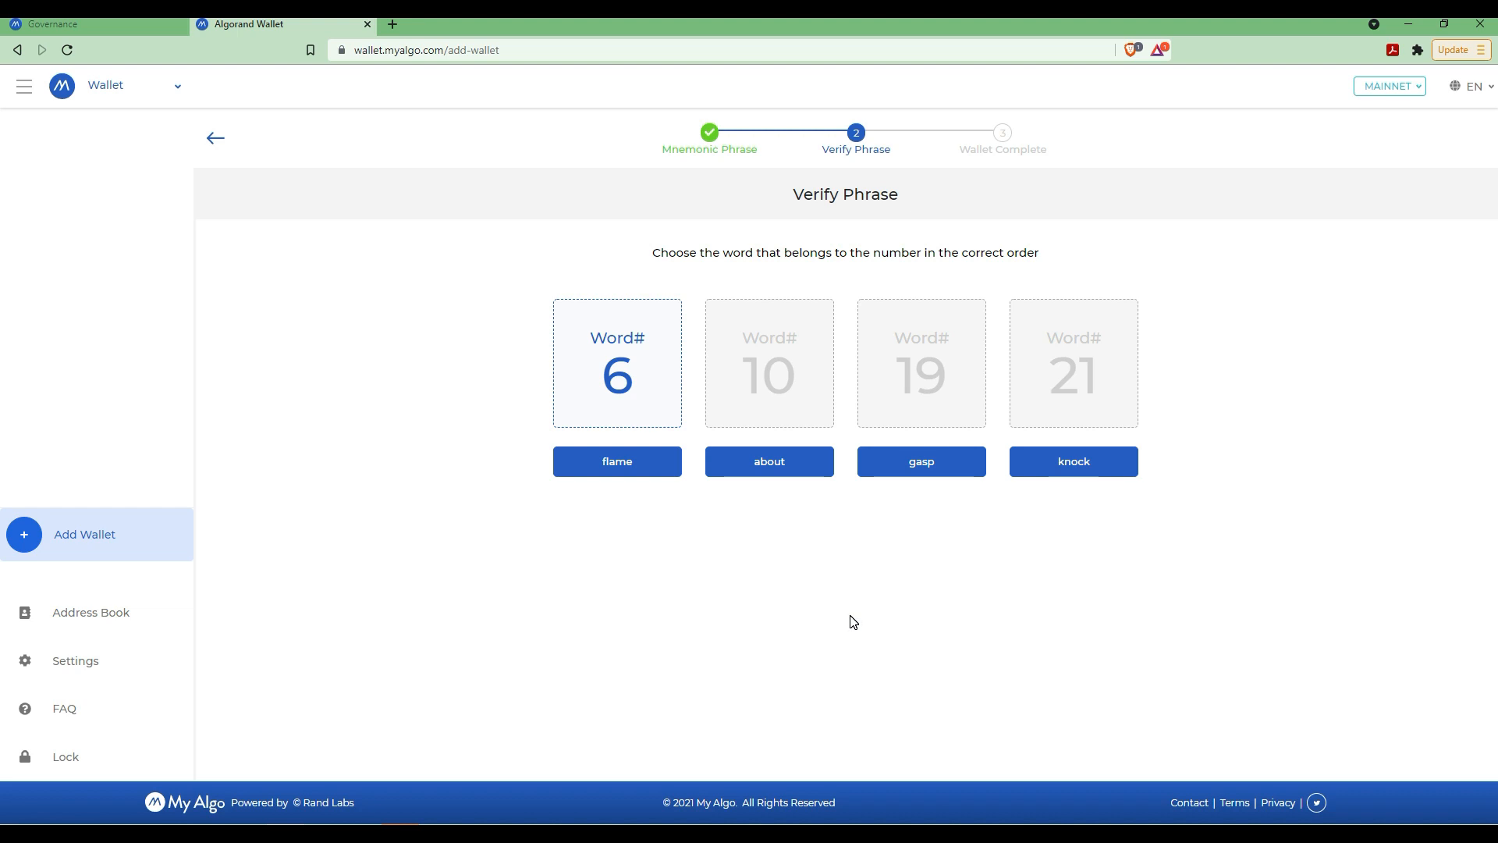
pyautogui.moveTo(739, 268)
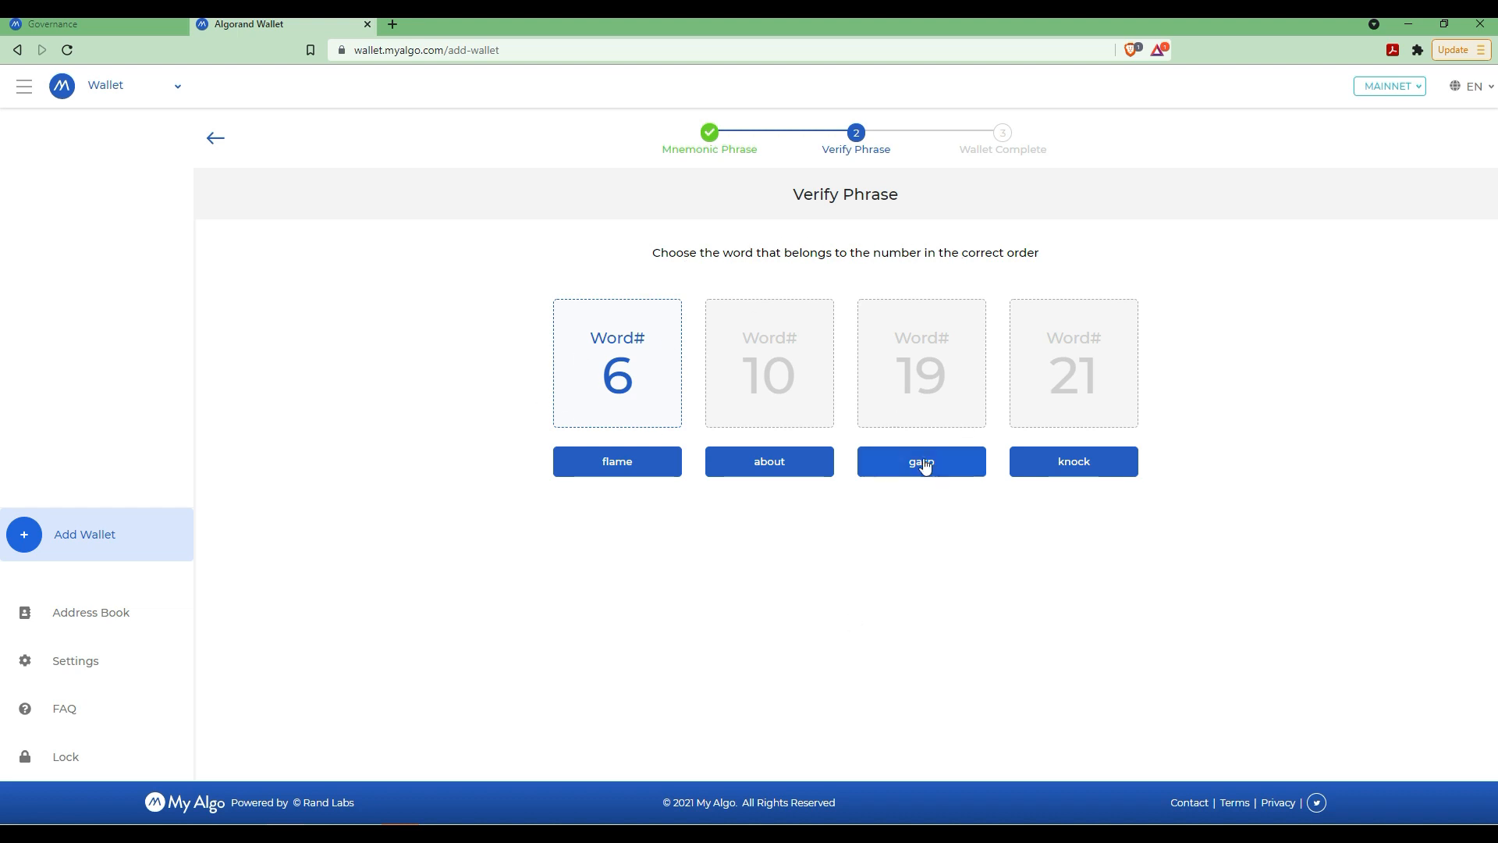
pyautogui.click(920, 462)
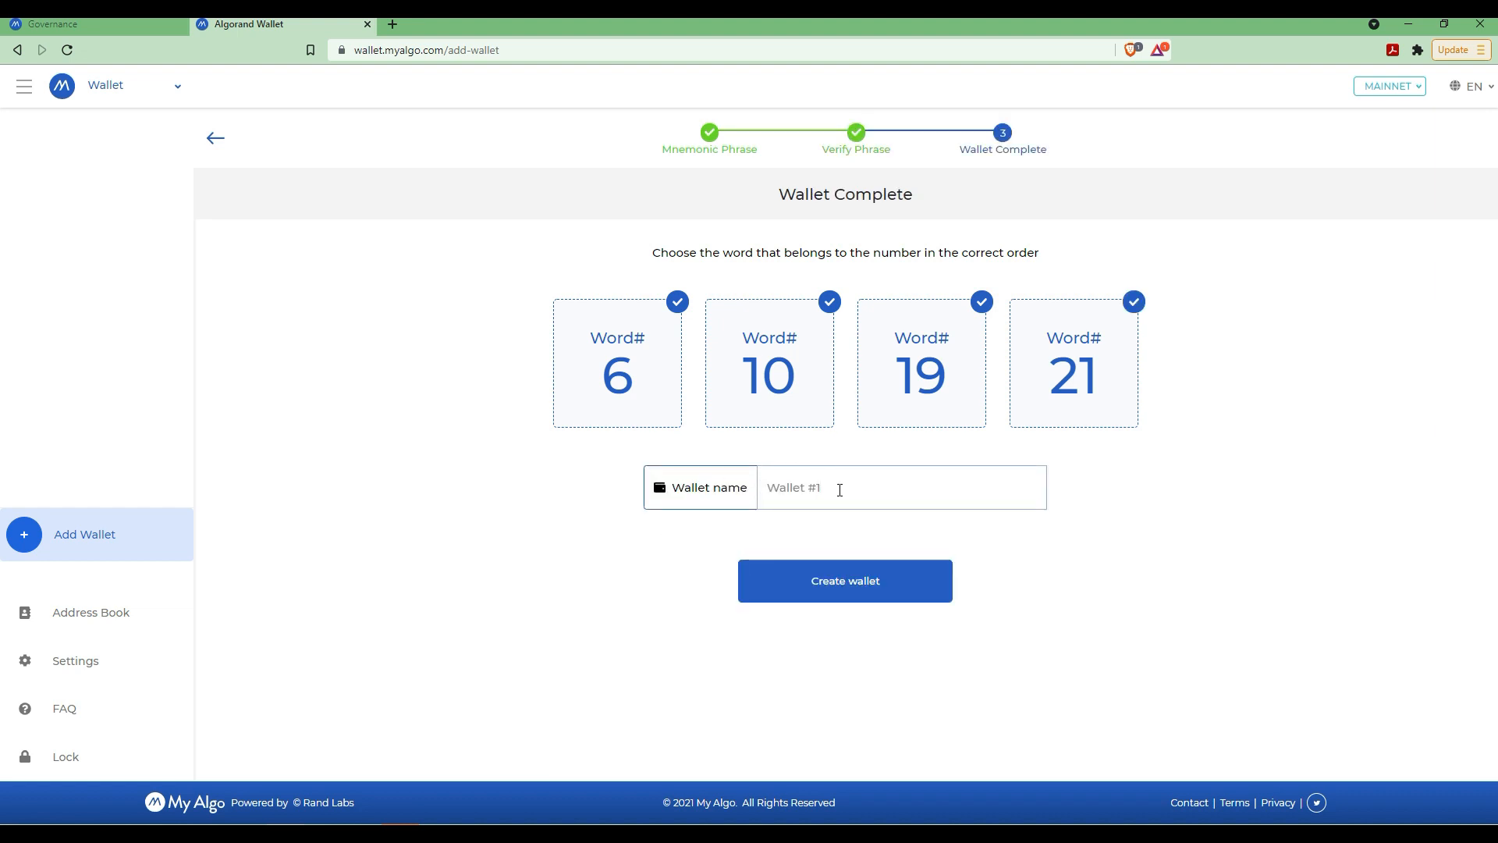
# Enter the wallet name starting 'Krypto' and create the wallet.
pyautogui.write('Krypto')
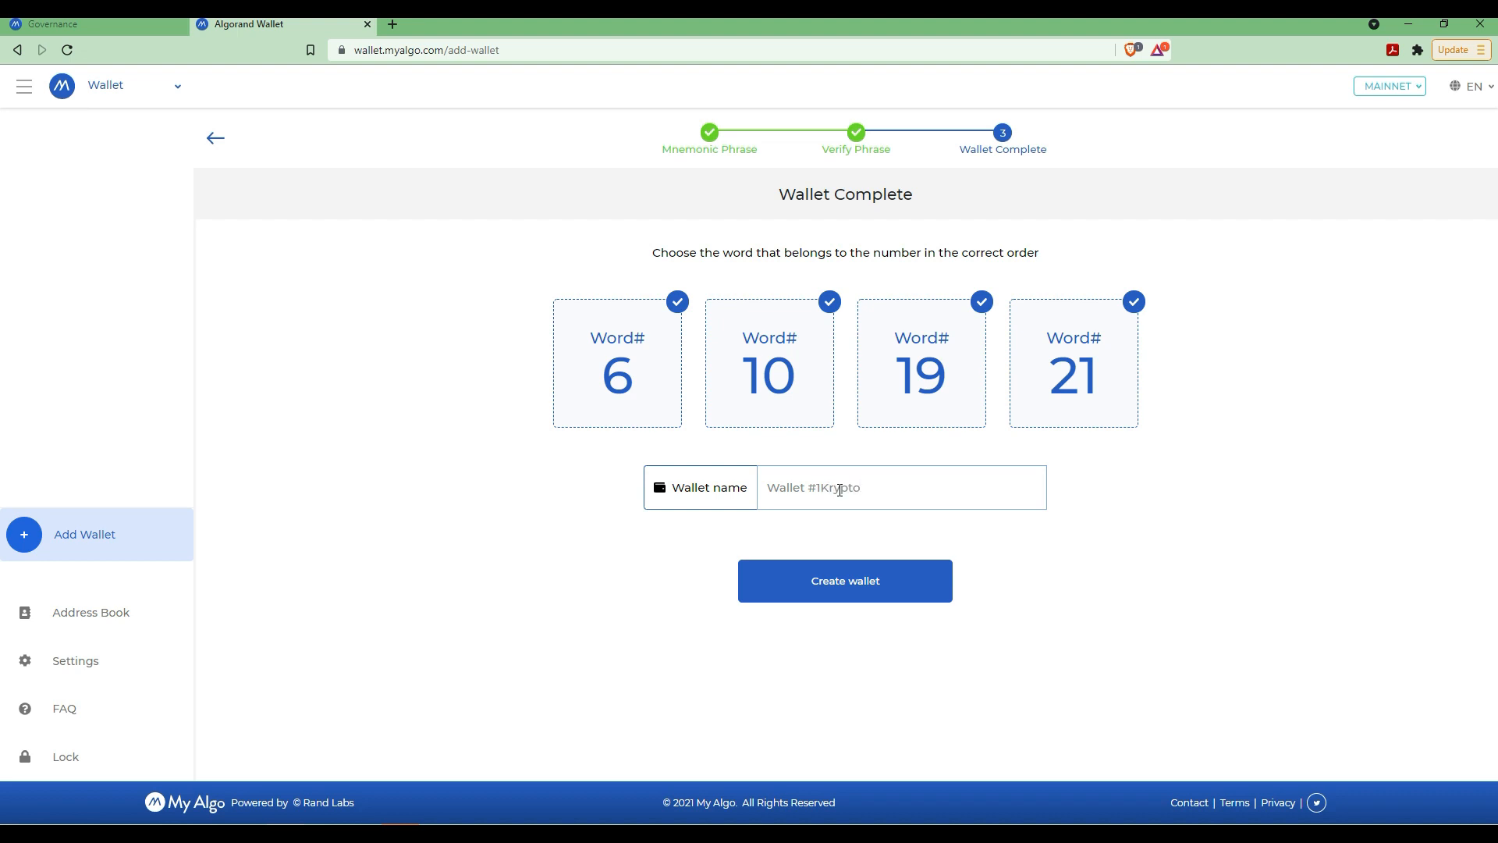
pyautogui.write('Kr')
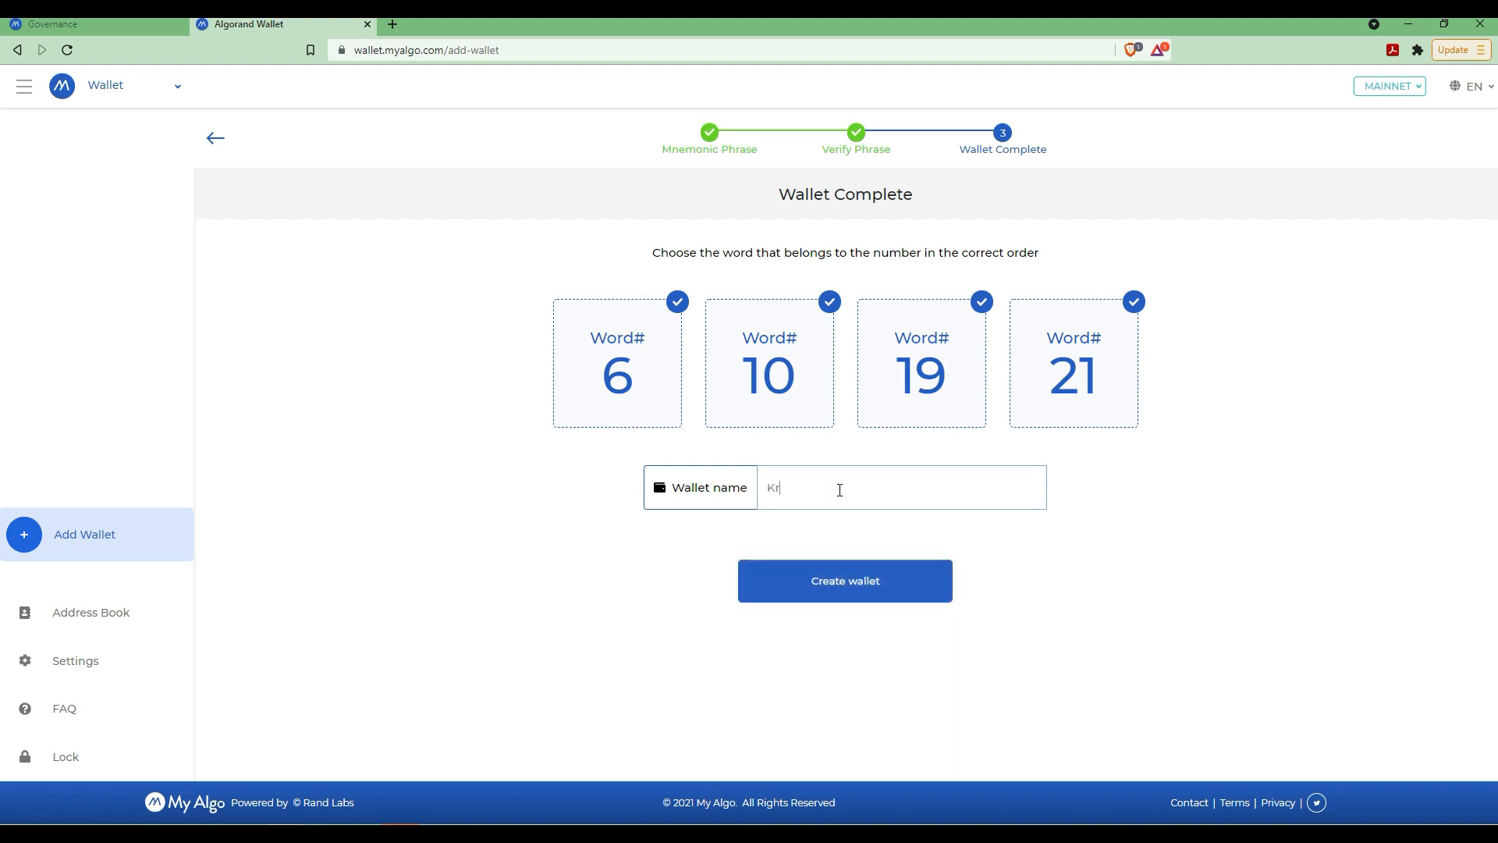
pyautogui.click(95, 25)
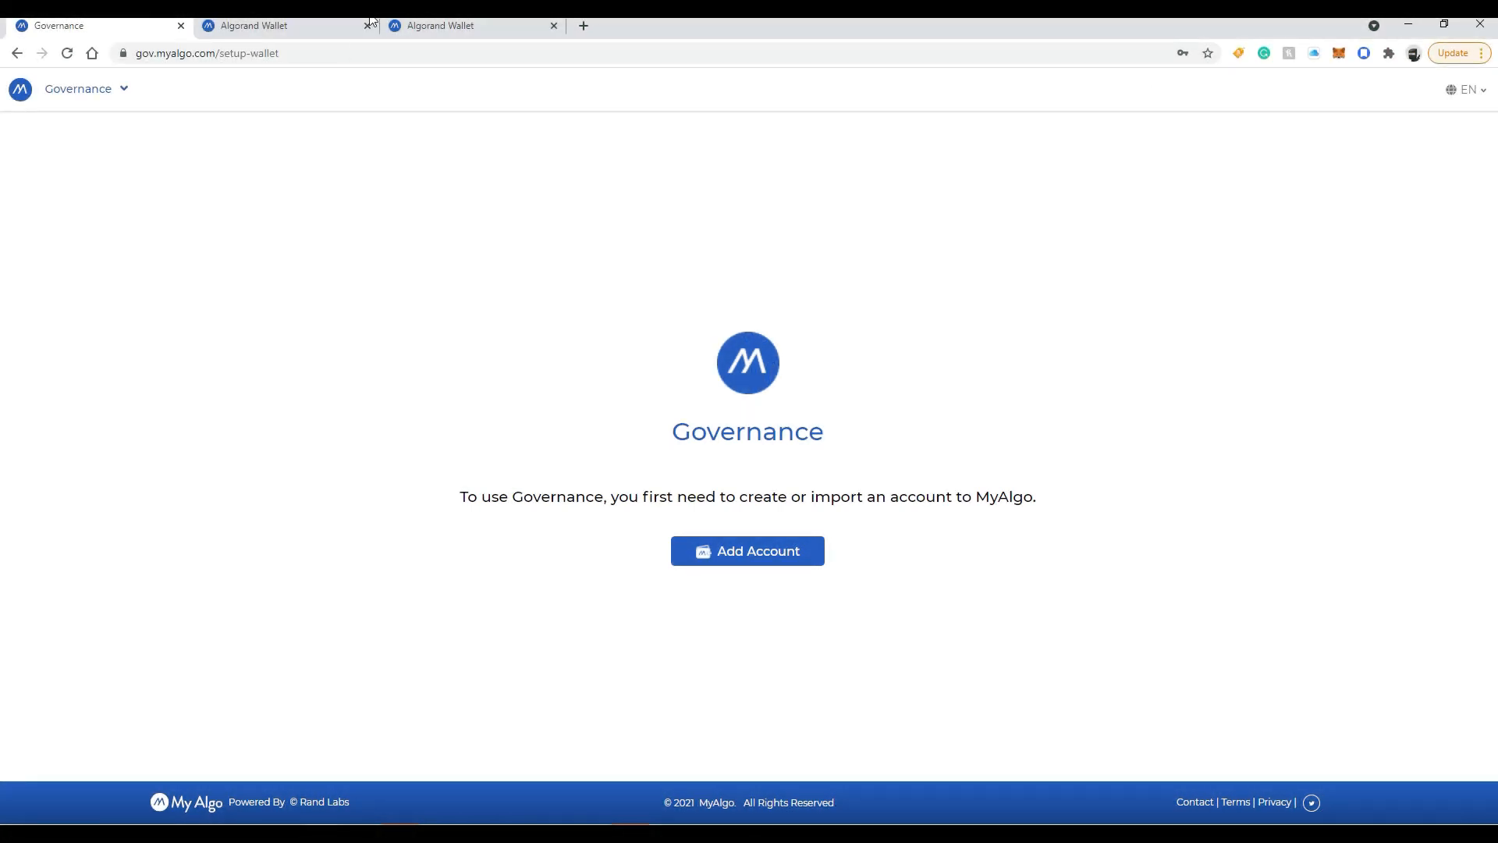
# Return to the Algorand Wallet tab showing KryptoTest with about 2.998 Algo.
pyautogui.click(468, 26)
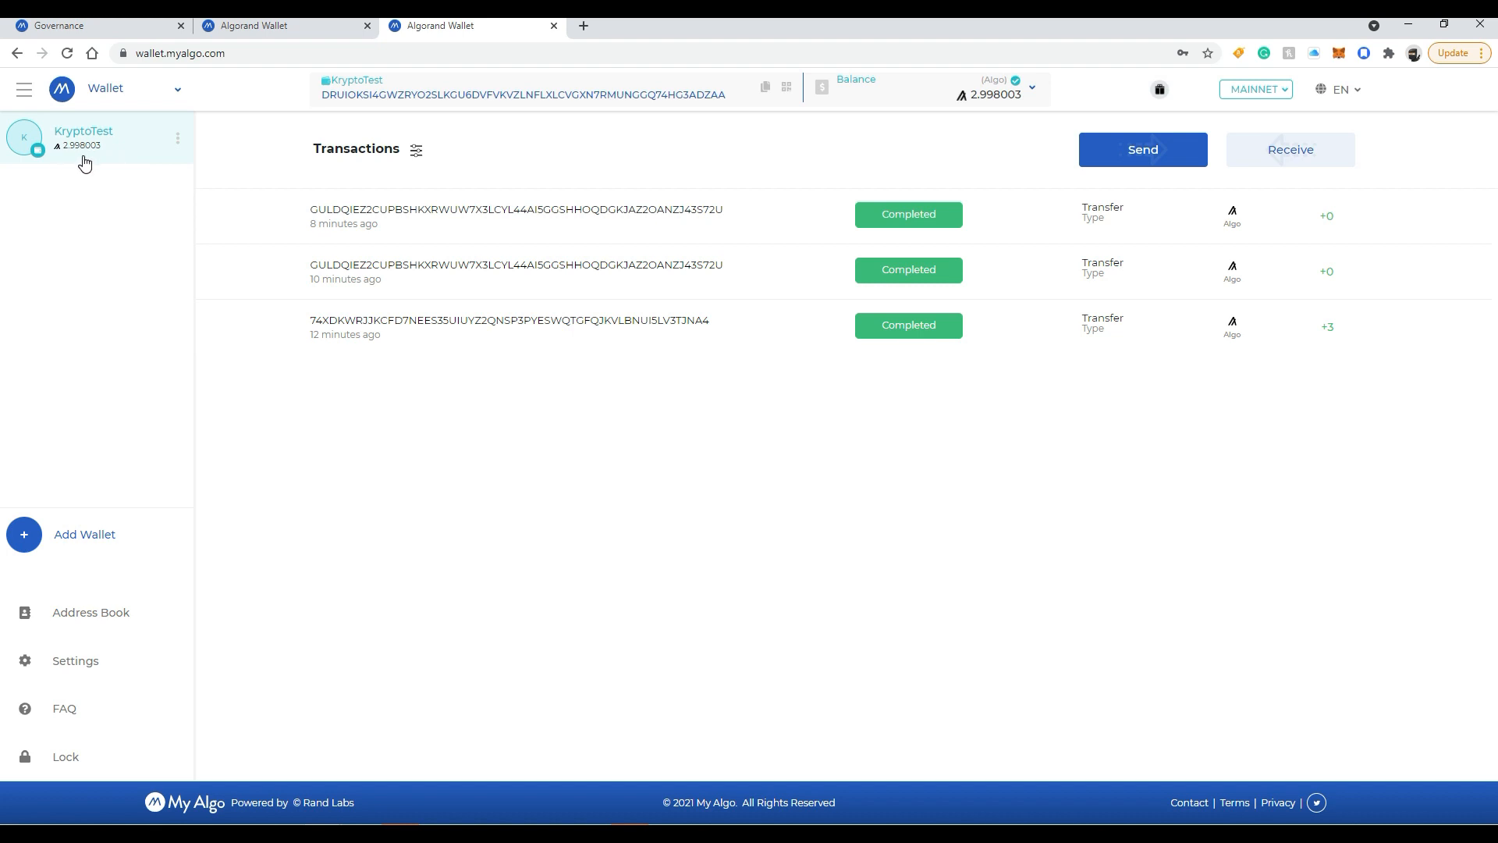
pyautogui.moveTo(122, 170)
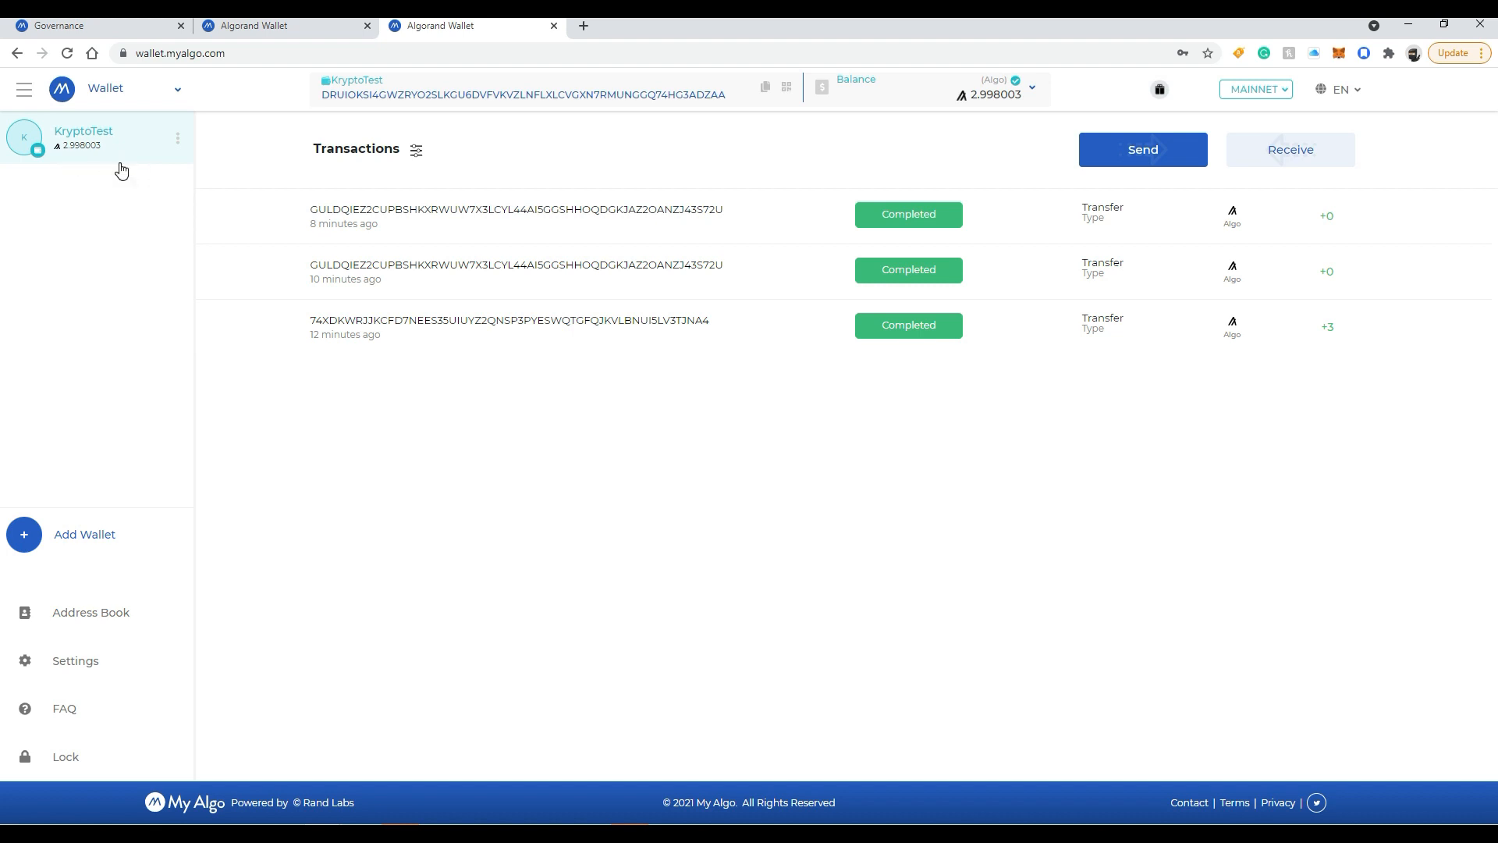
pyautogui.moveTo(76, 161)
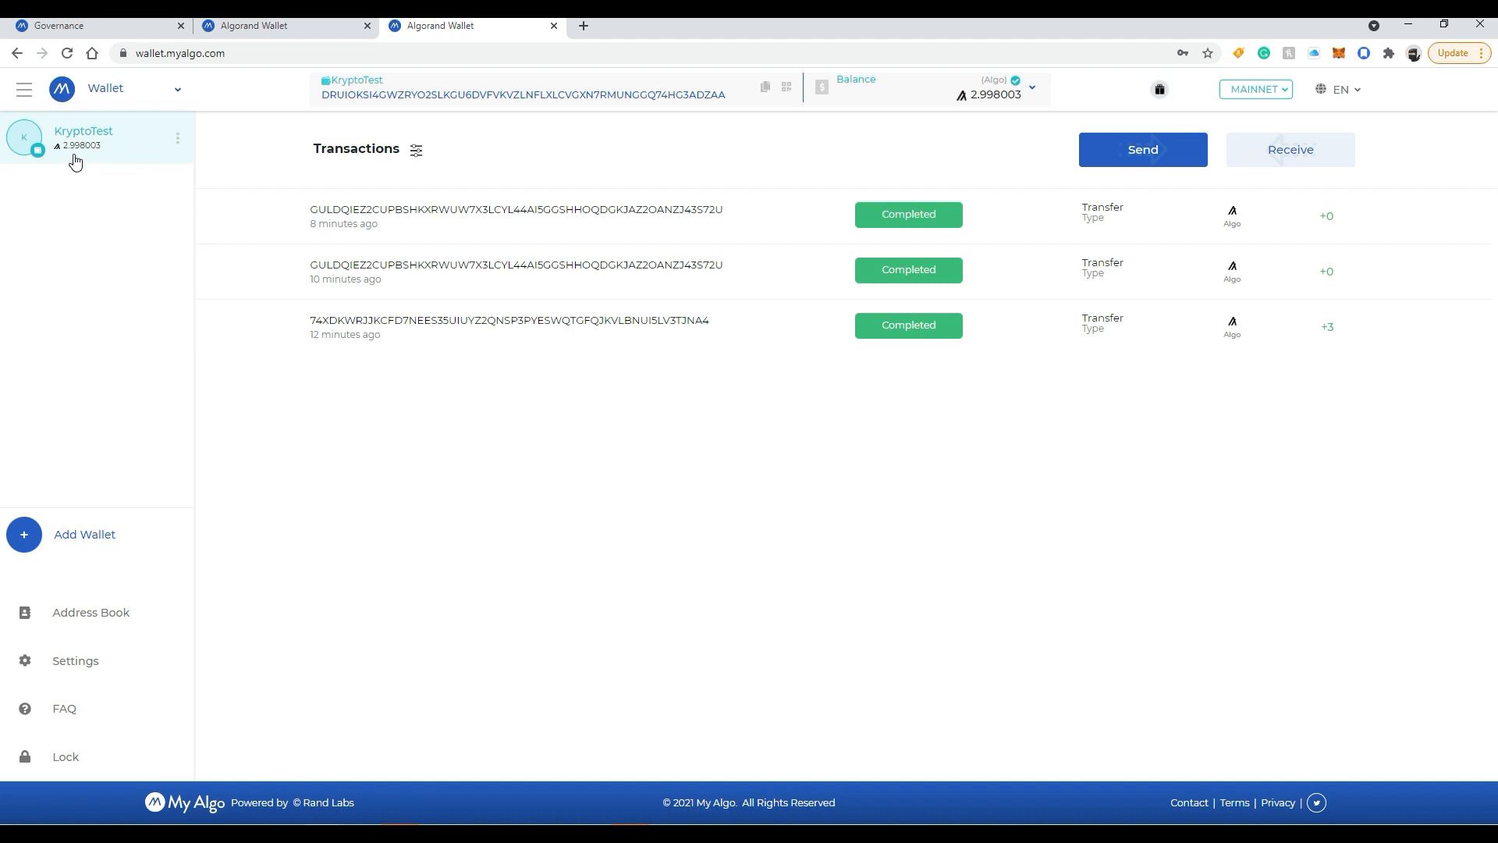
pyautogui.moveTo(381, 192)
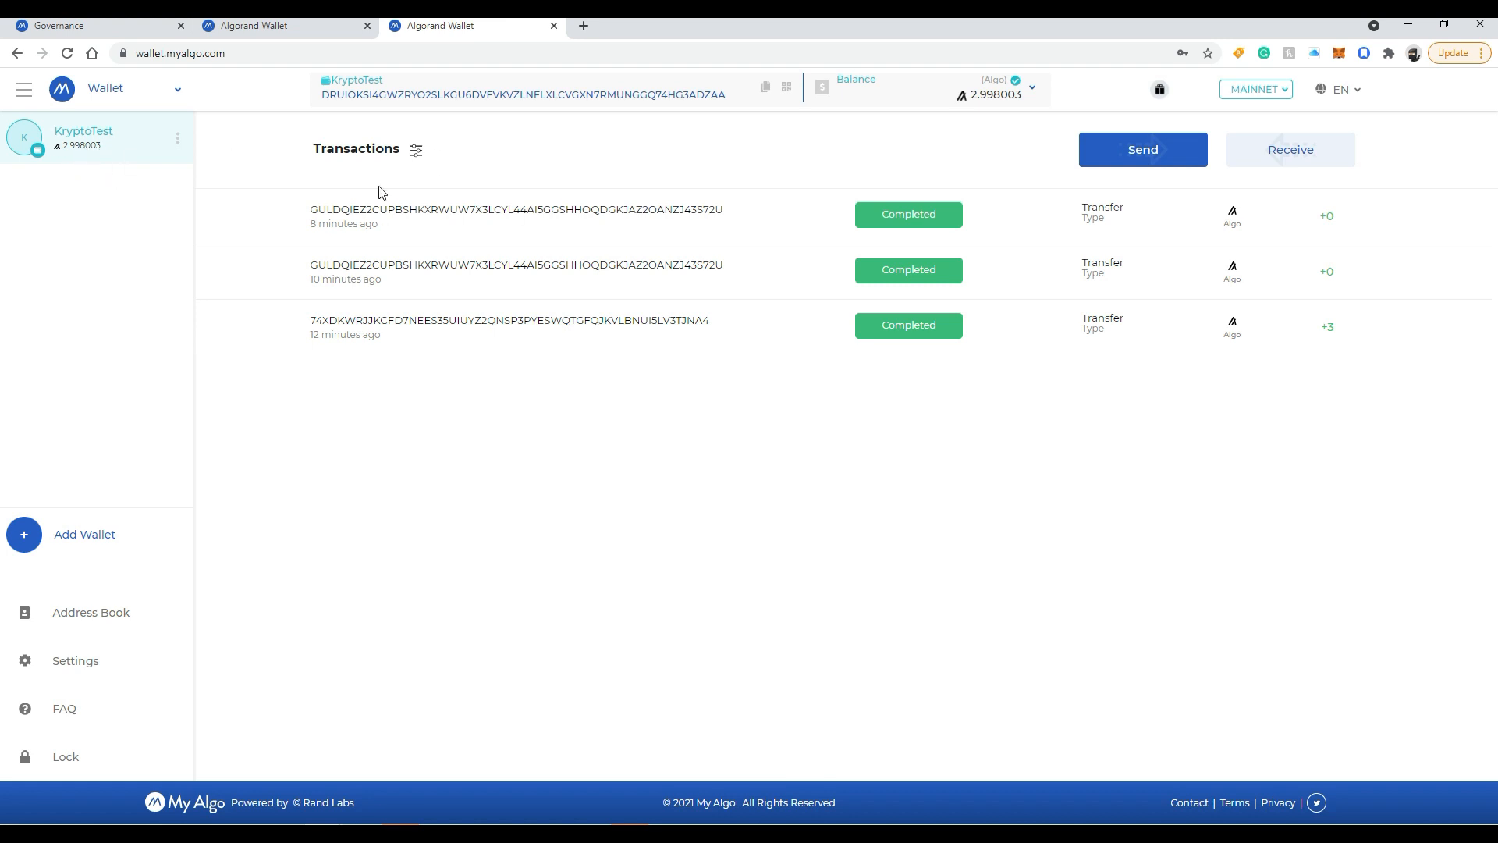
pyautogui.click(277, 27)
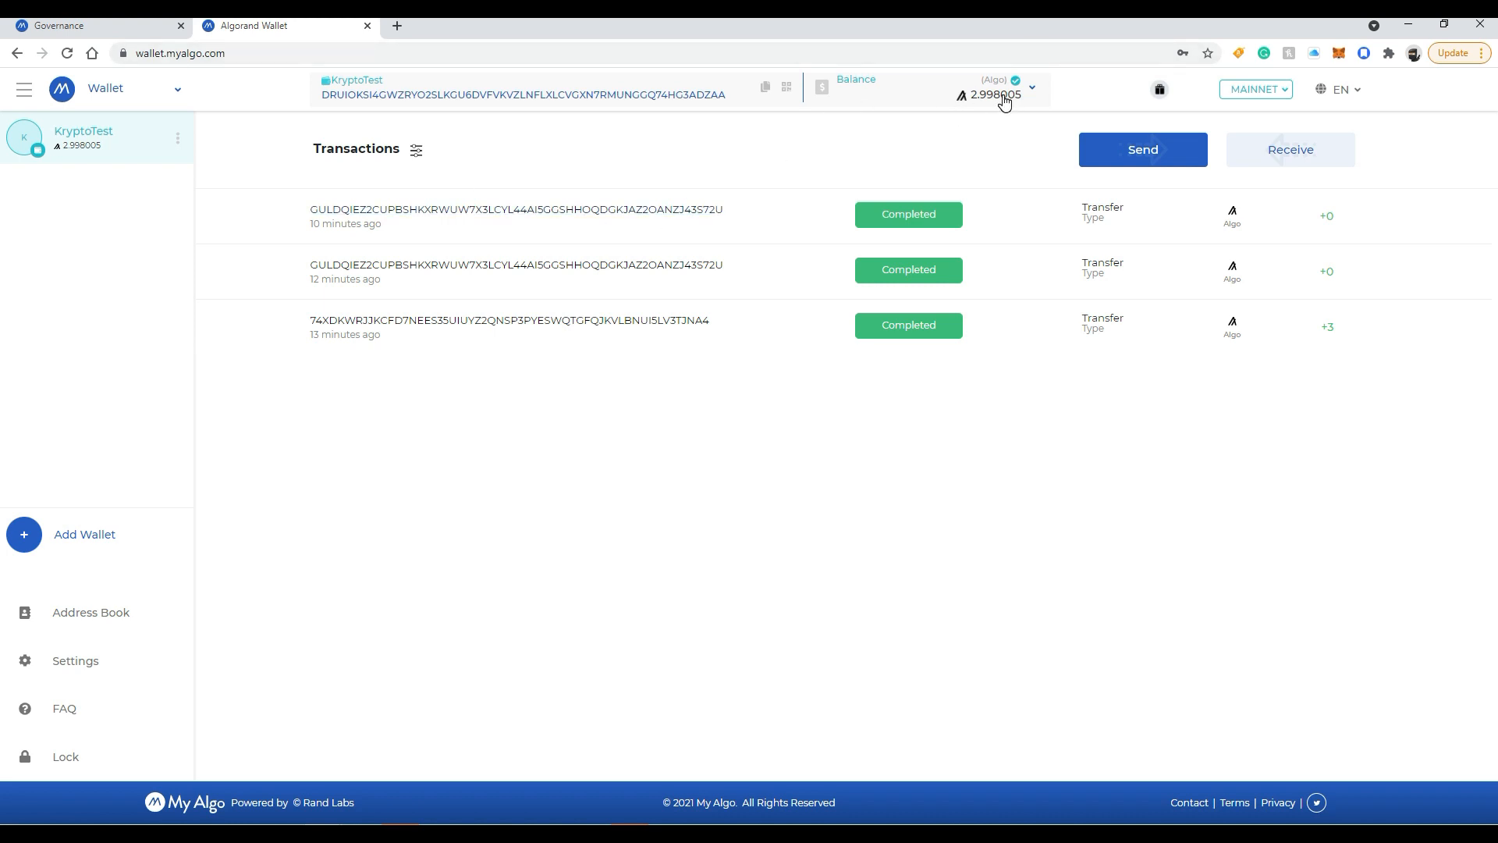
pyautogui.moveTo(1049, 121)
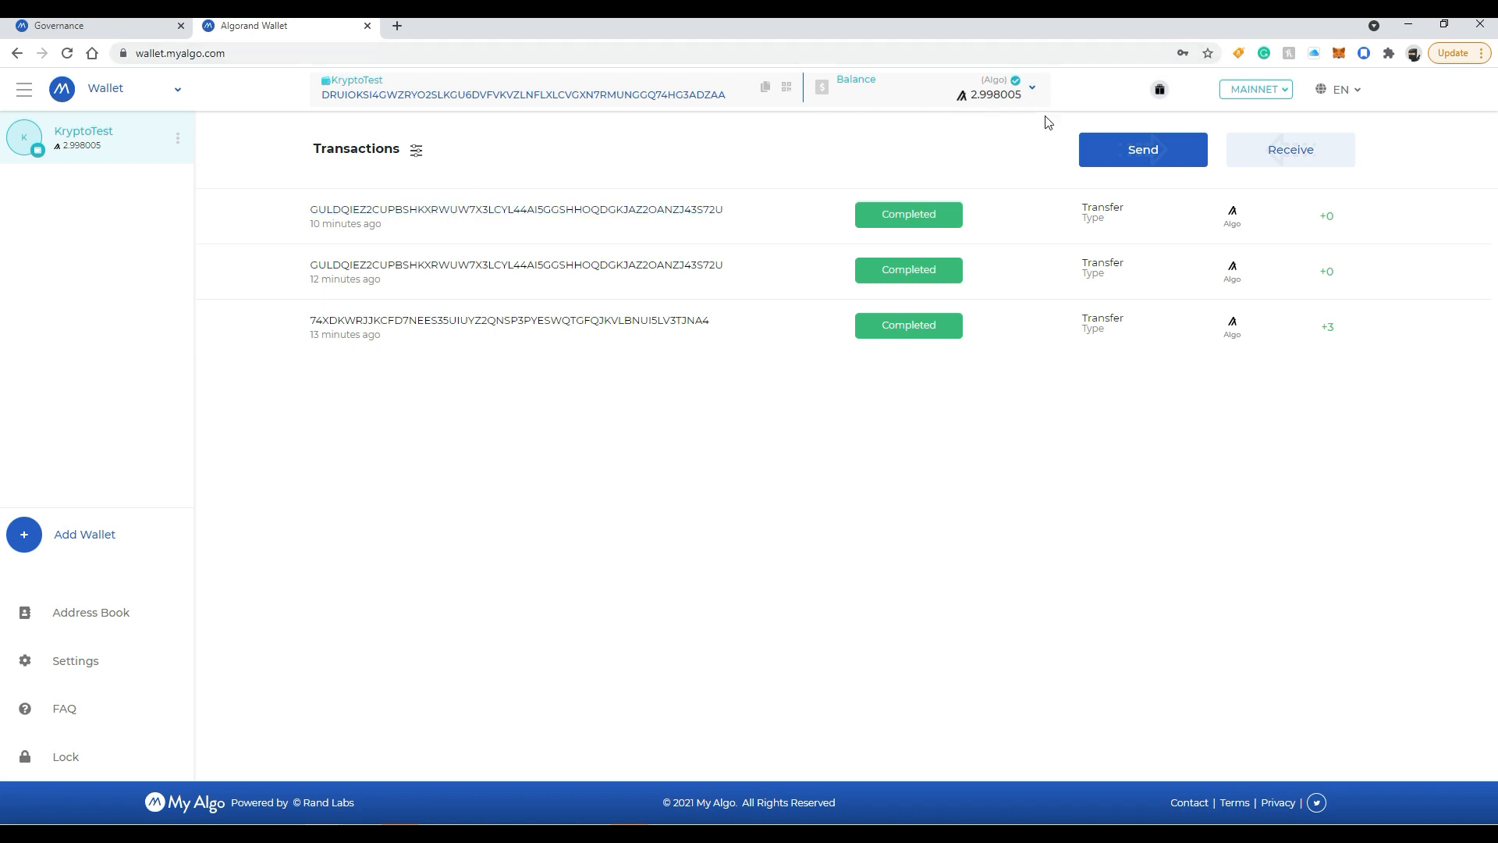
pyautogui.moveTo(246, 170)
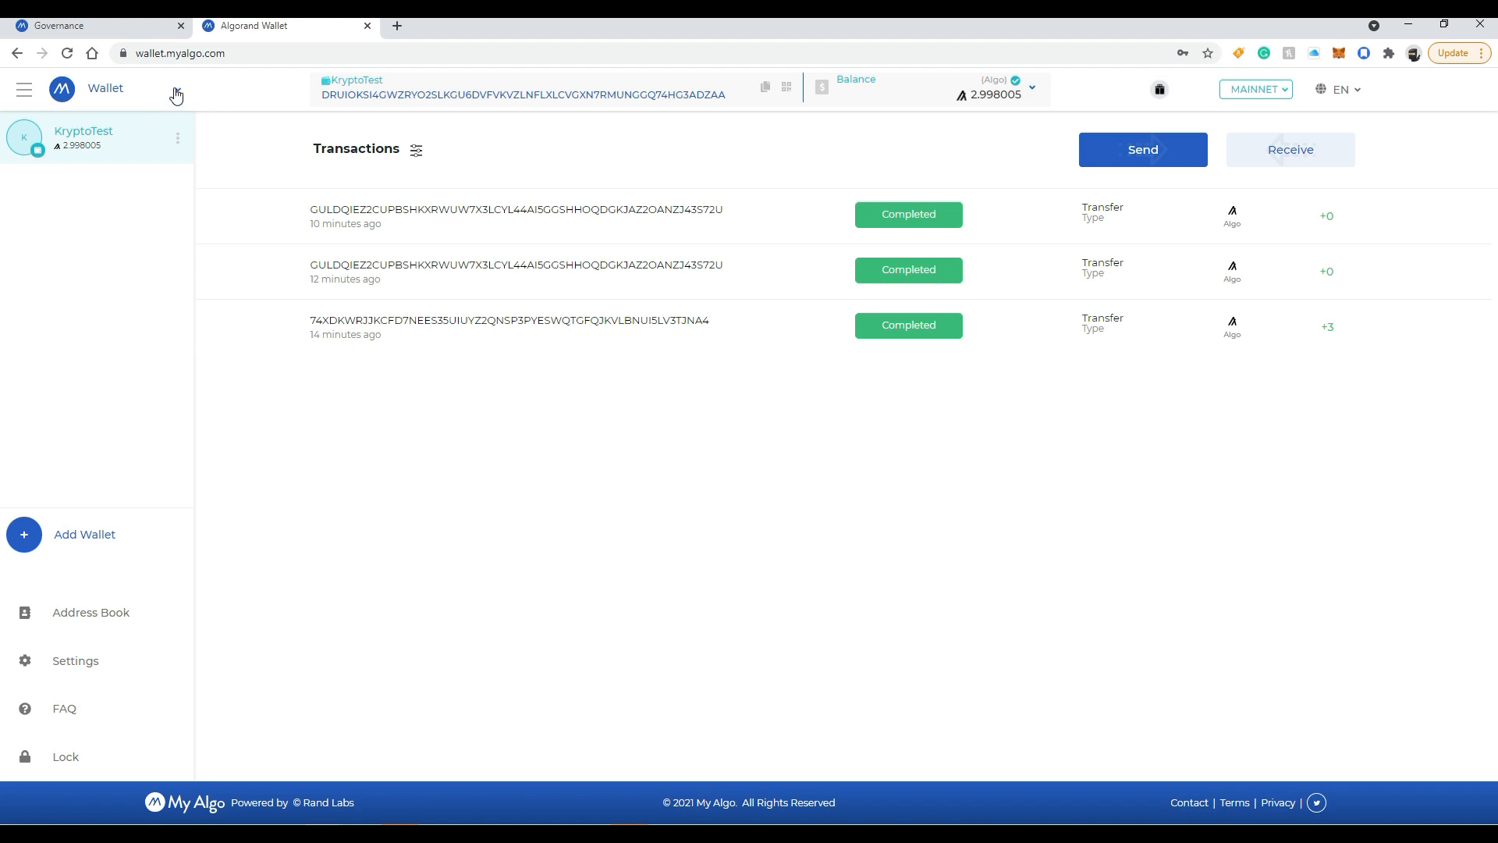
# Switch to the Governance app and unlock the KryptoTest wallet with the password.
pyautogui.click(177, 87)
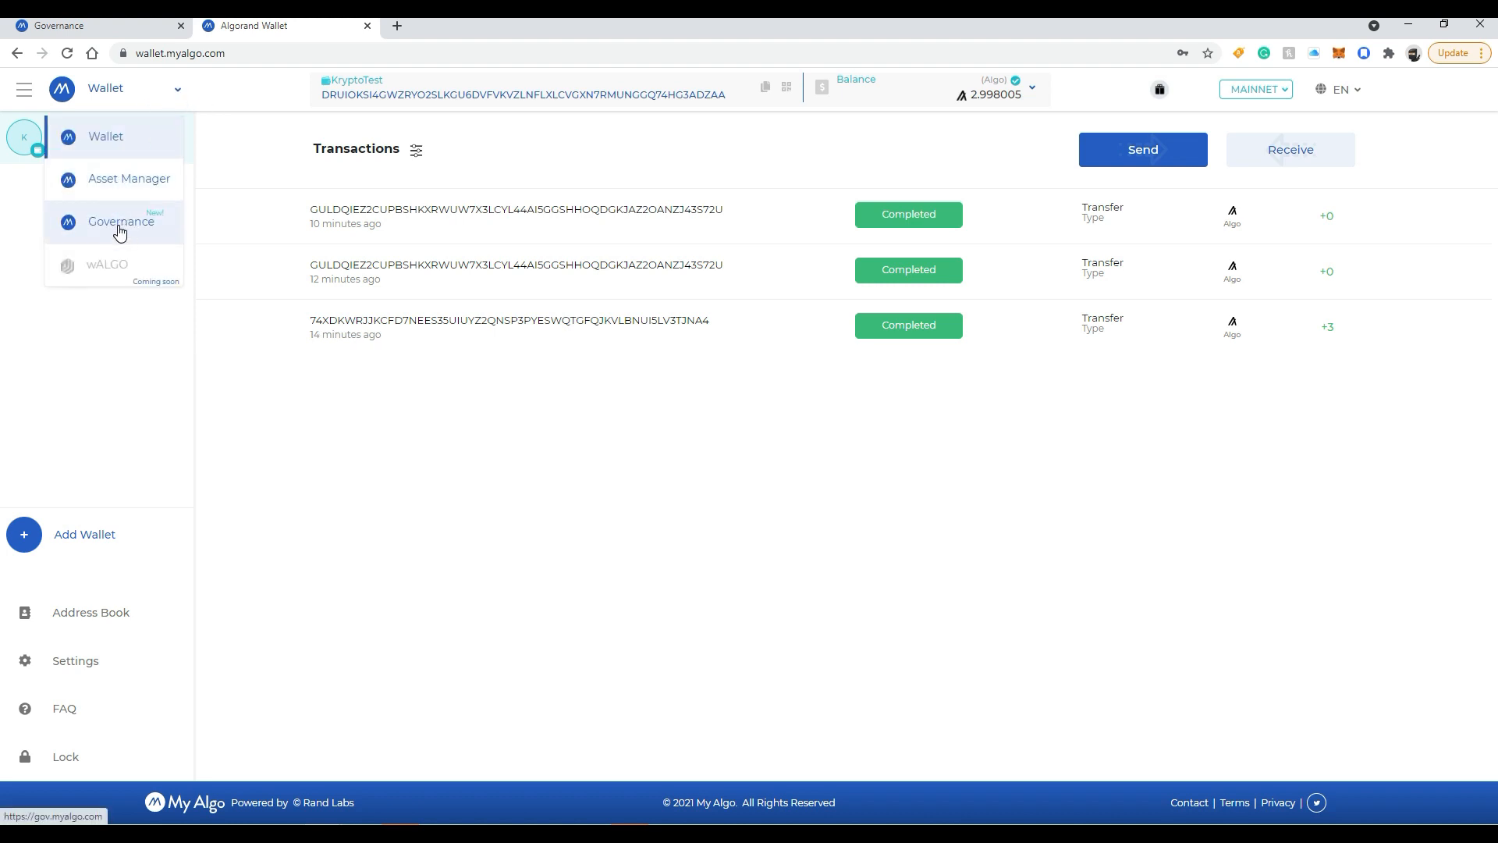
pyautogui.click(120, 222)
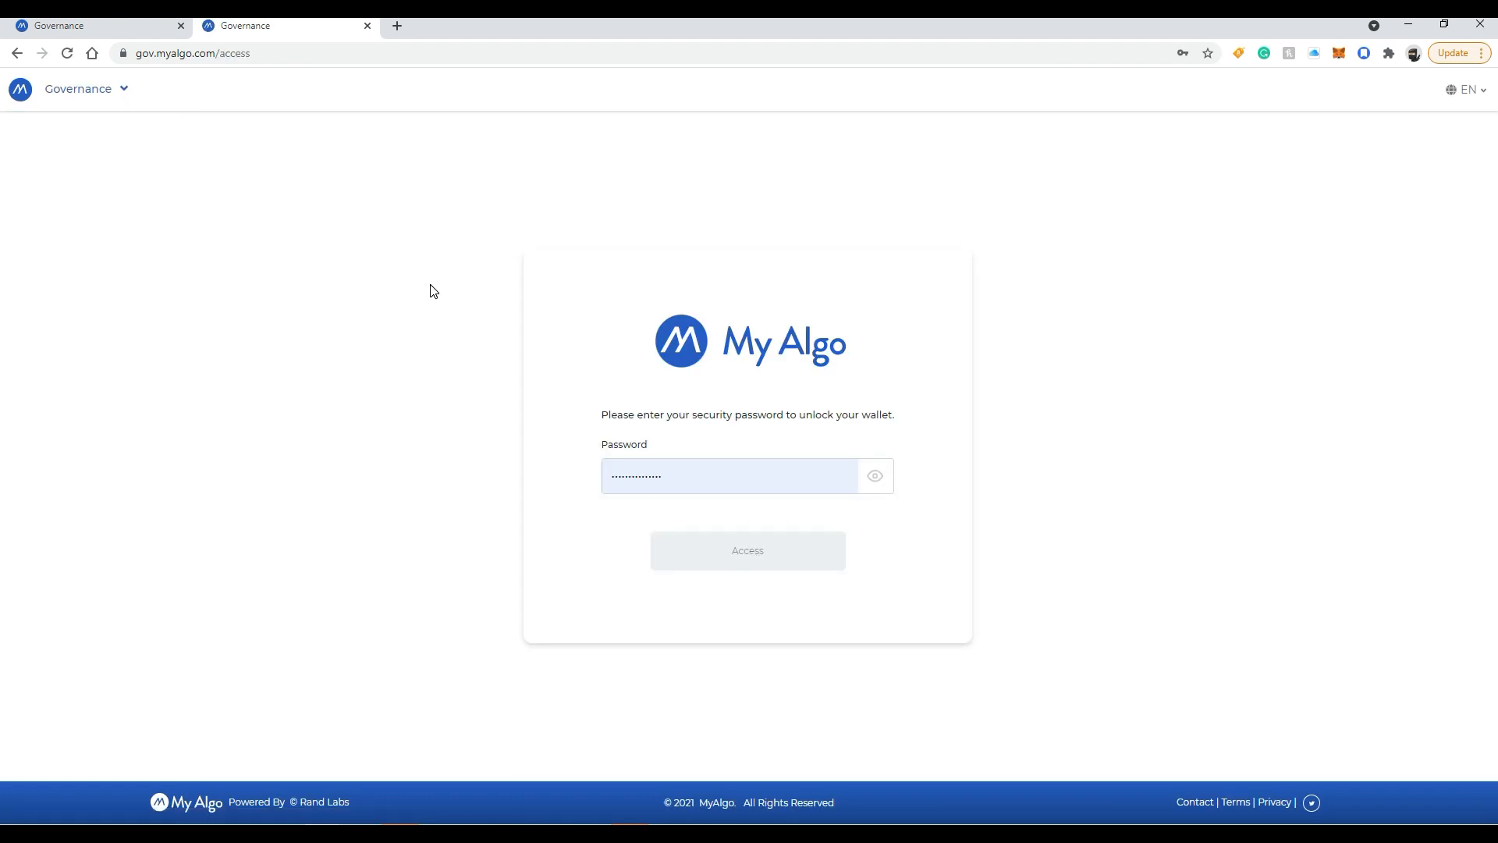
pyautogui.click(747, 549)
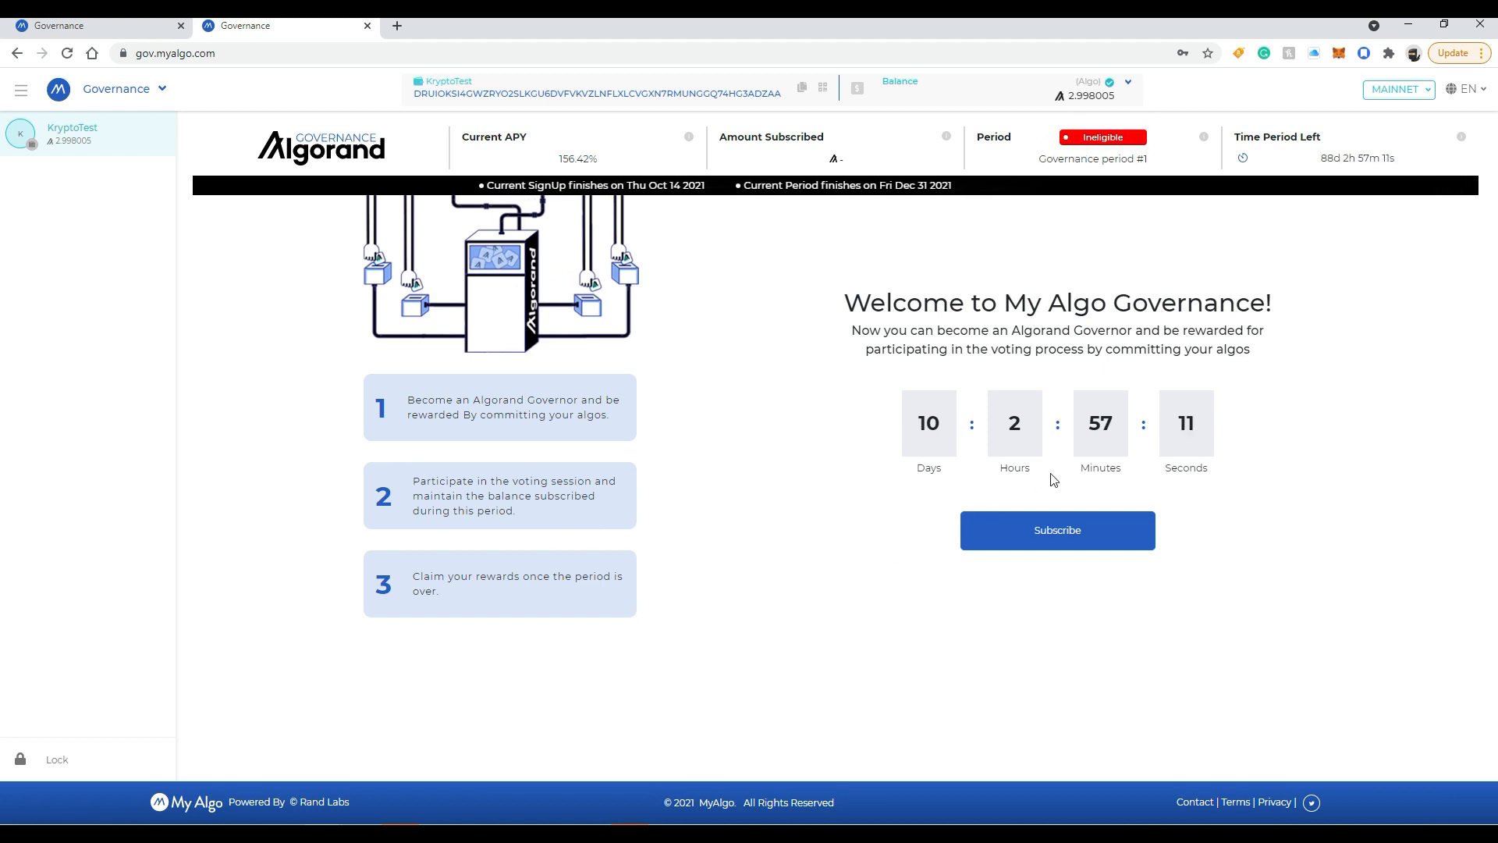
pyautogui.moveTo(1030, 504)
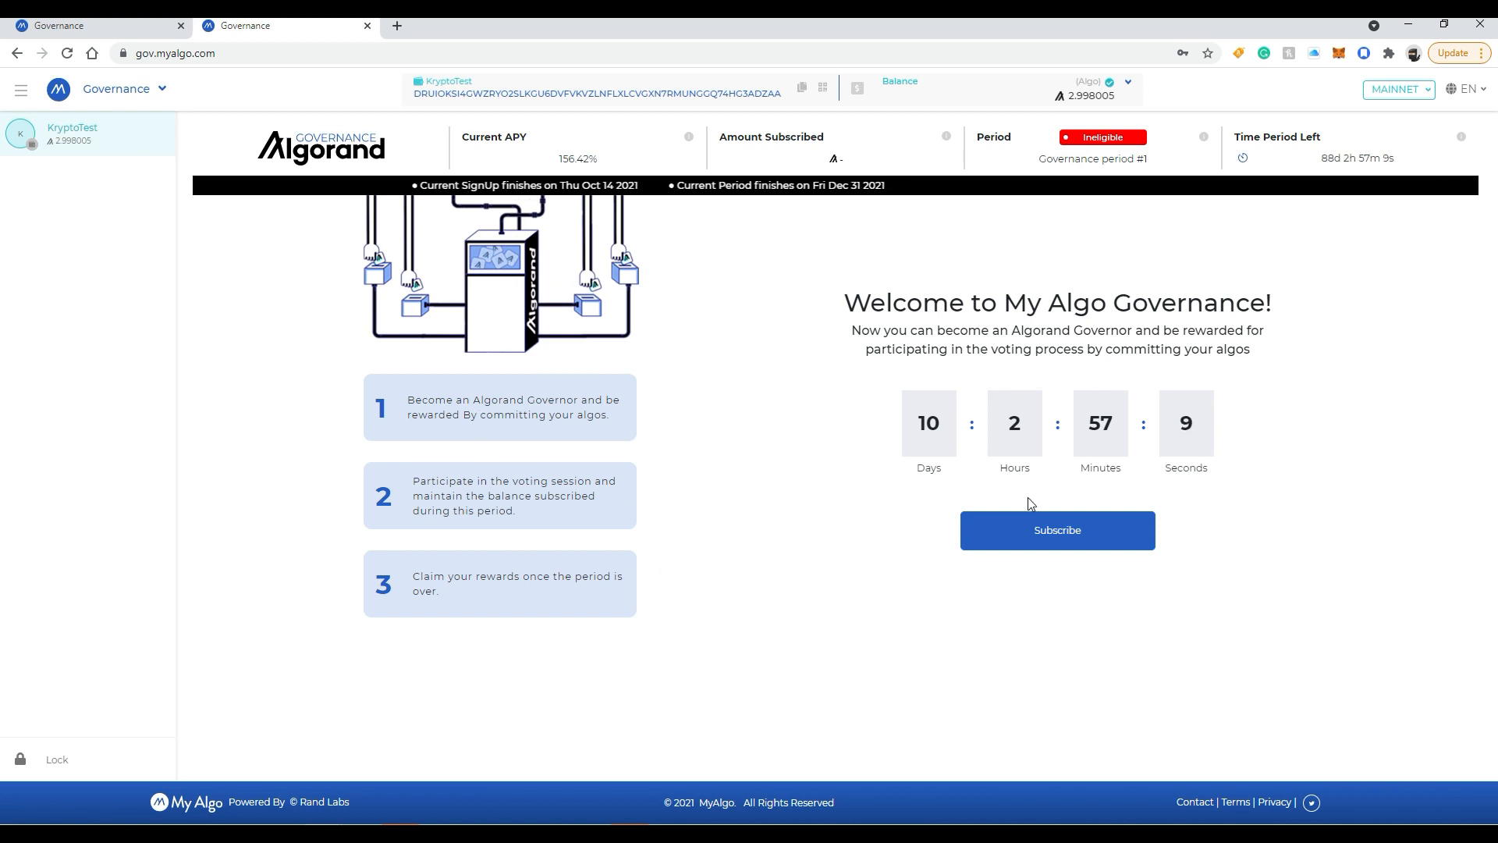
# Subscribe KryptoTest to Algorand Governance with 1 ALGO and sign the transaction.
pyautogui.click(1057, 530)
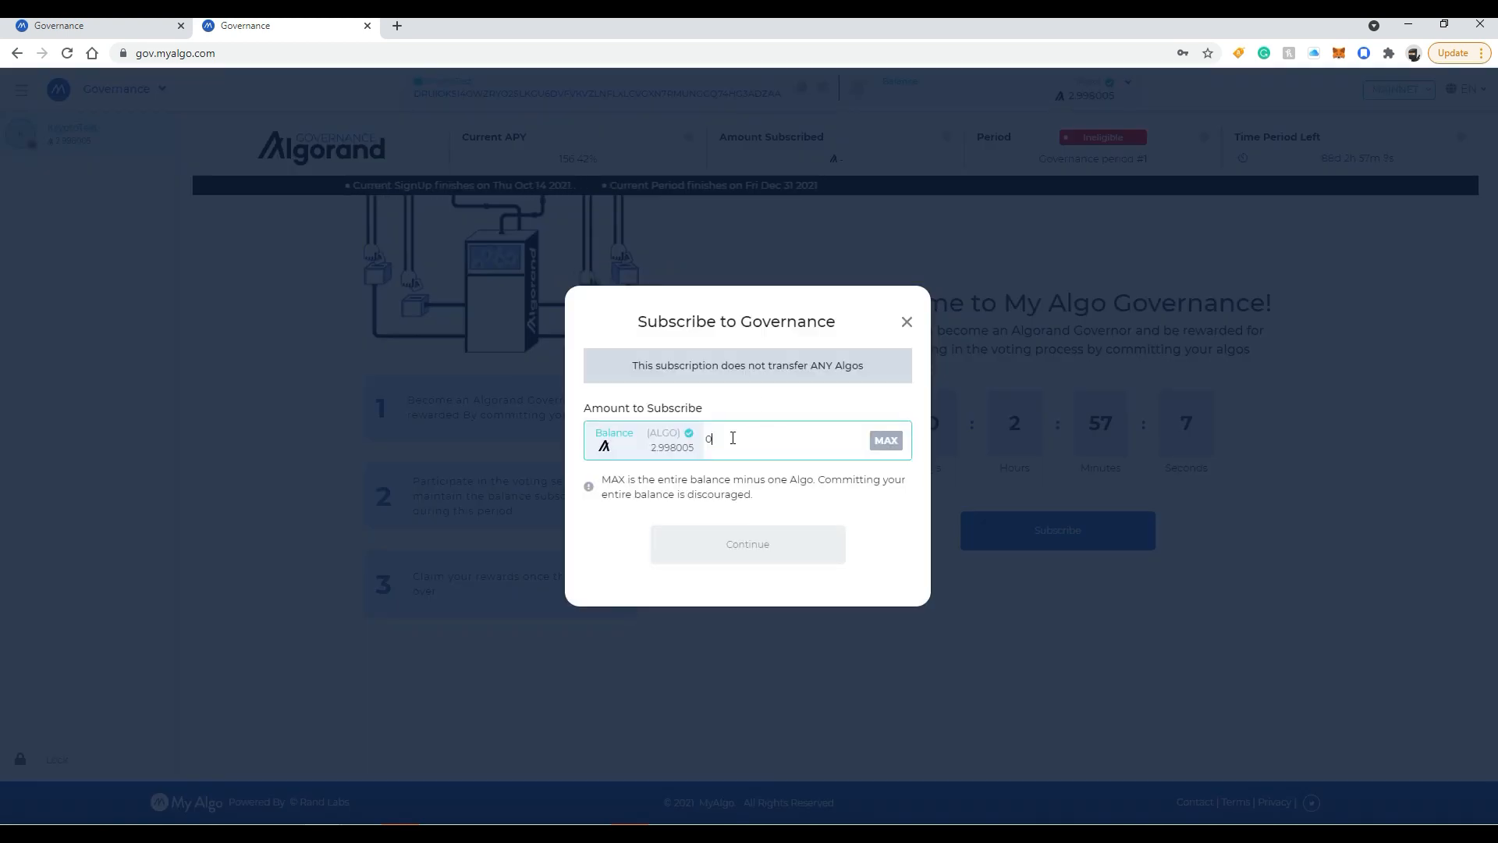
pyautogui.write('.0')
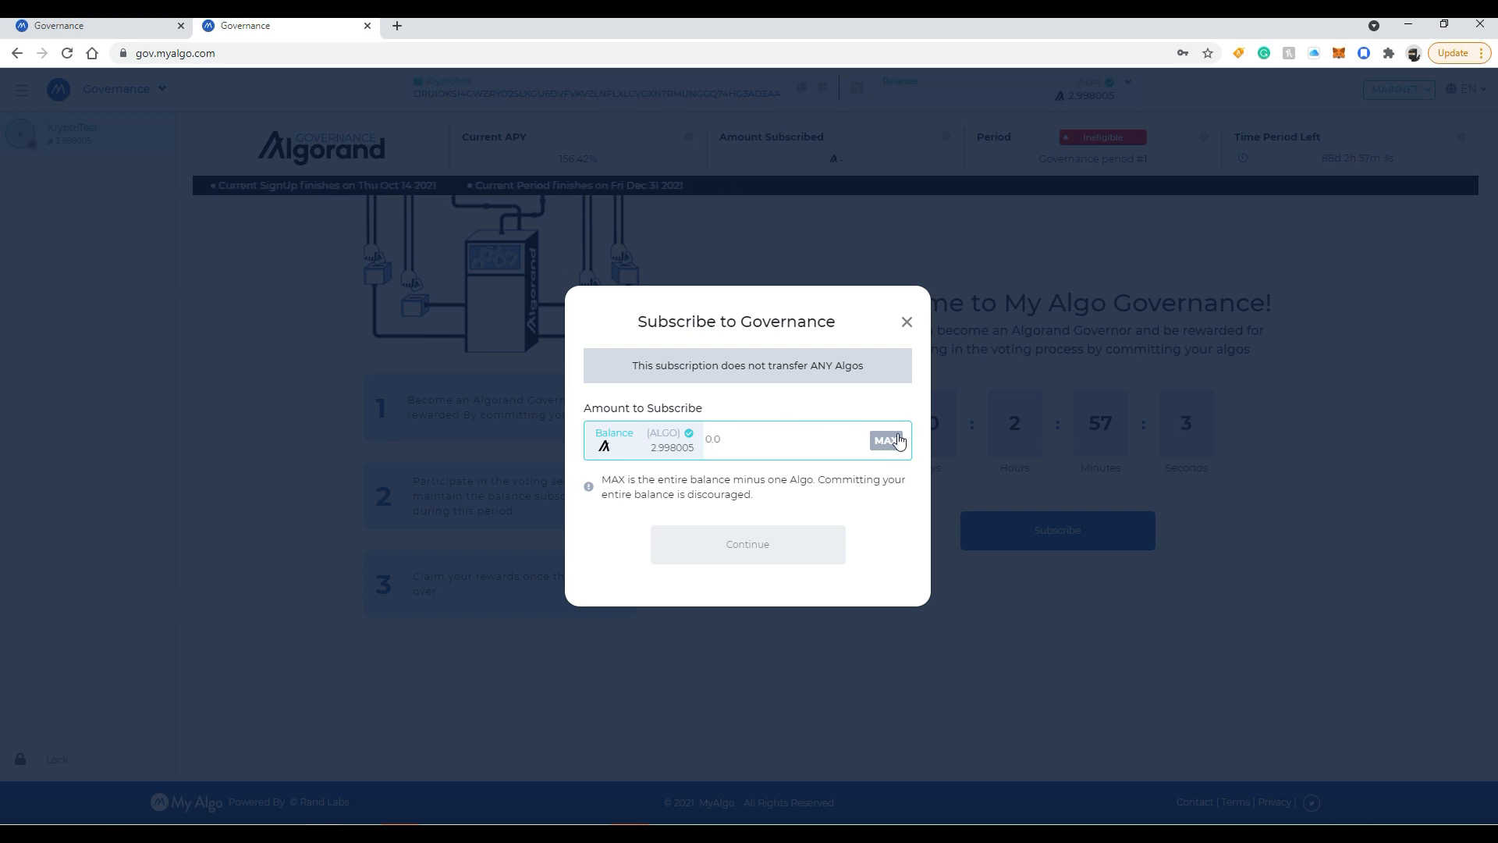
pyautogui.click(885, 440)
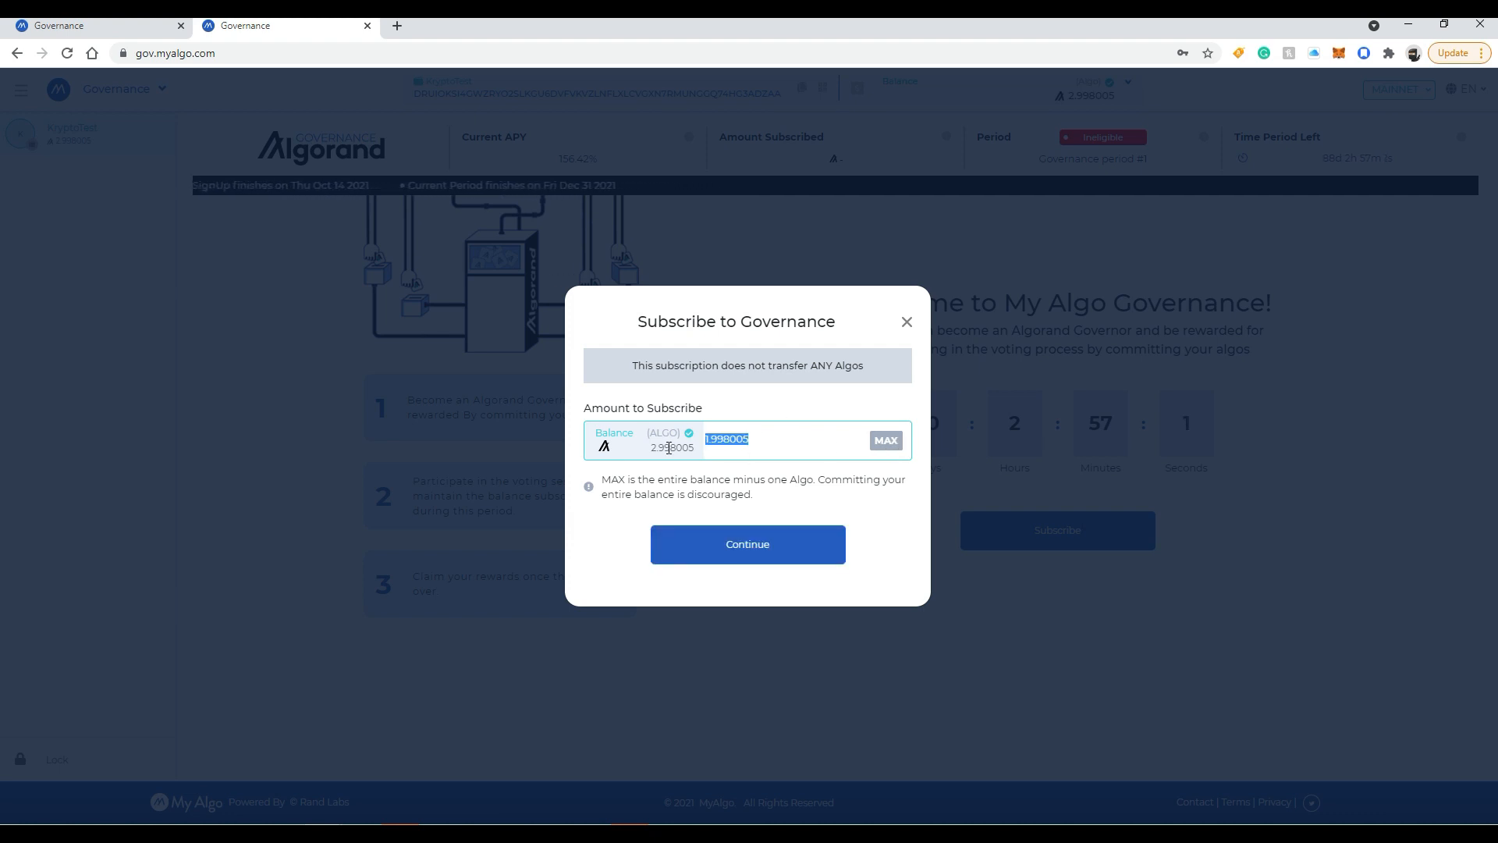
pyautogui.write('1.5')
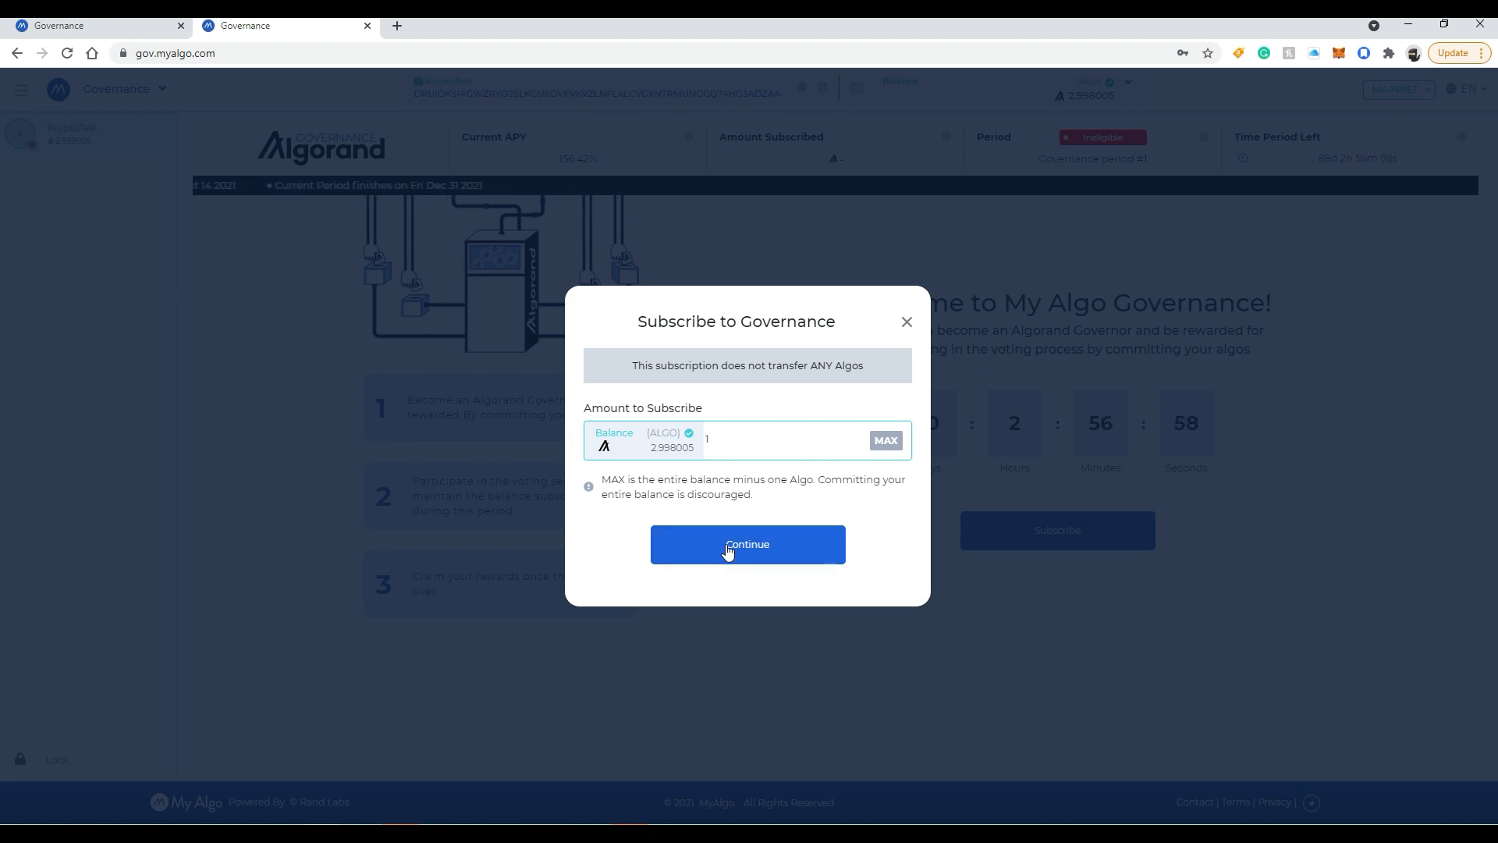
pyautogui.click(748, 543)
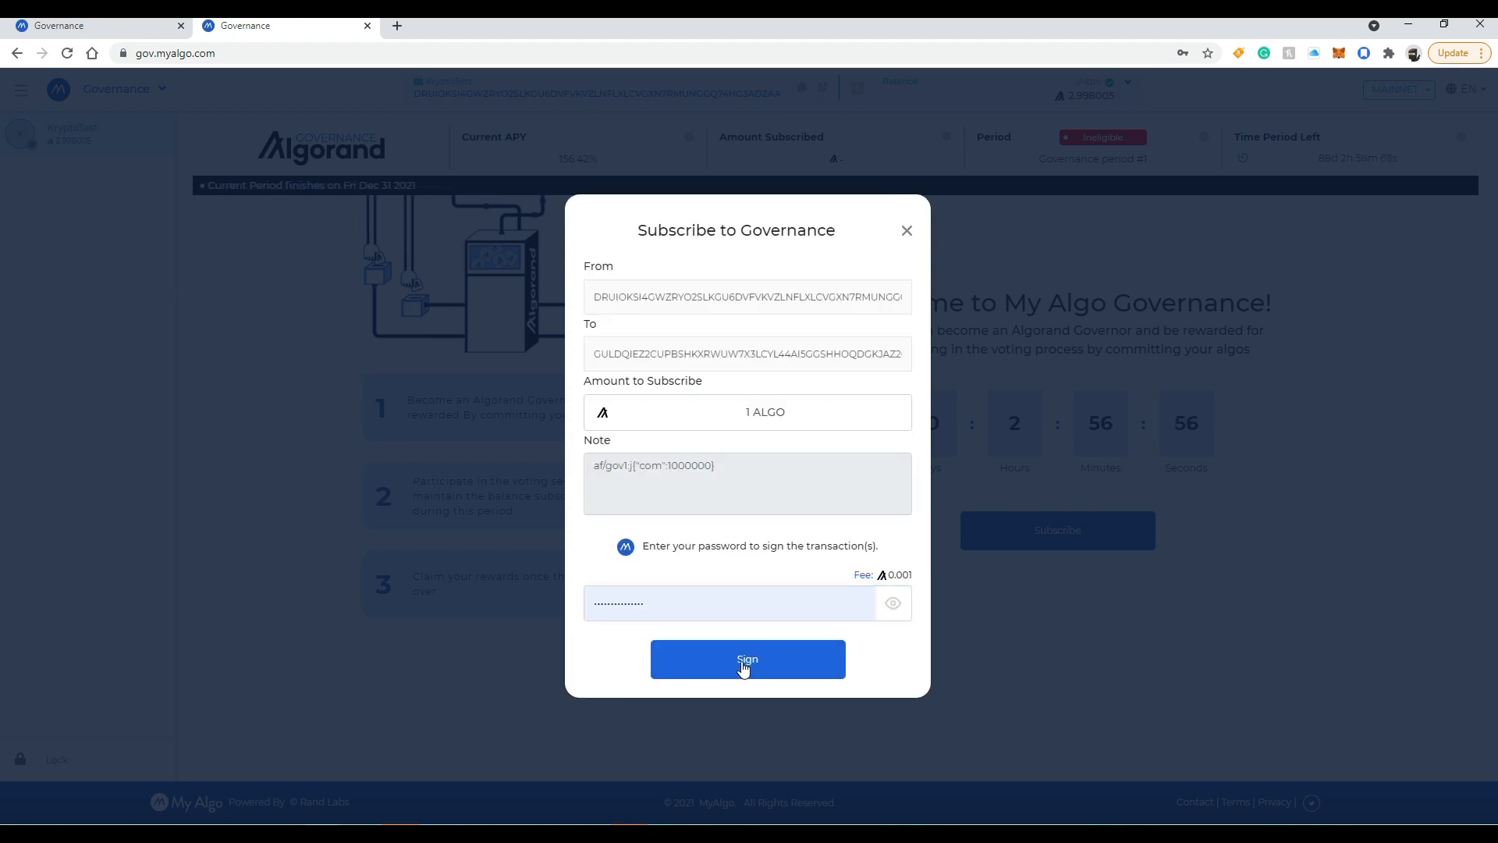
pyautogui.click(748, 658)
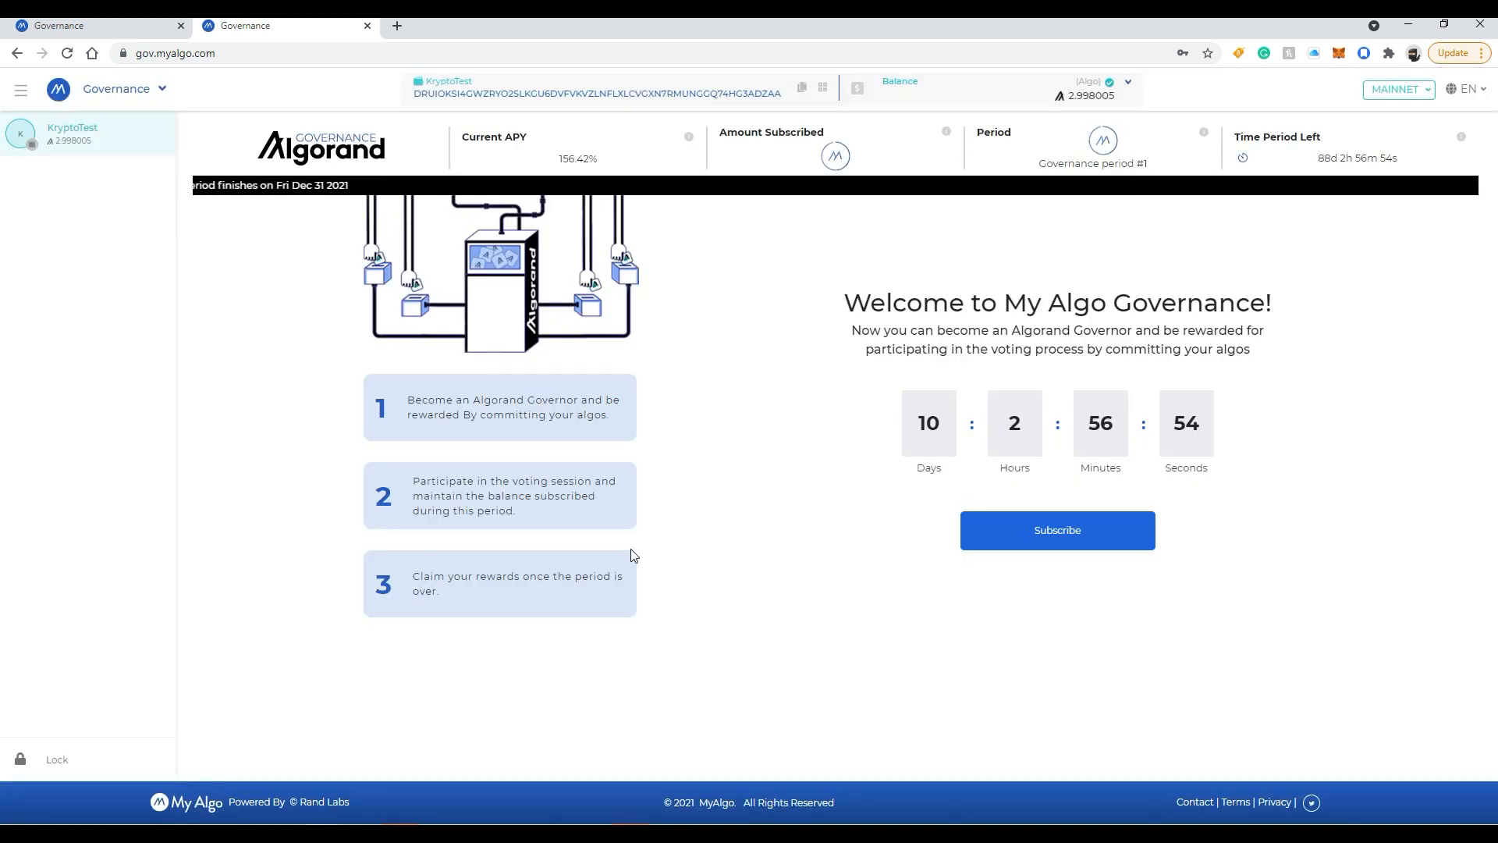